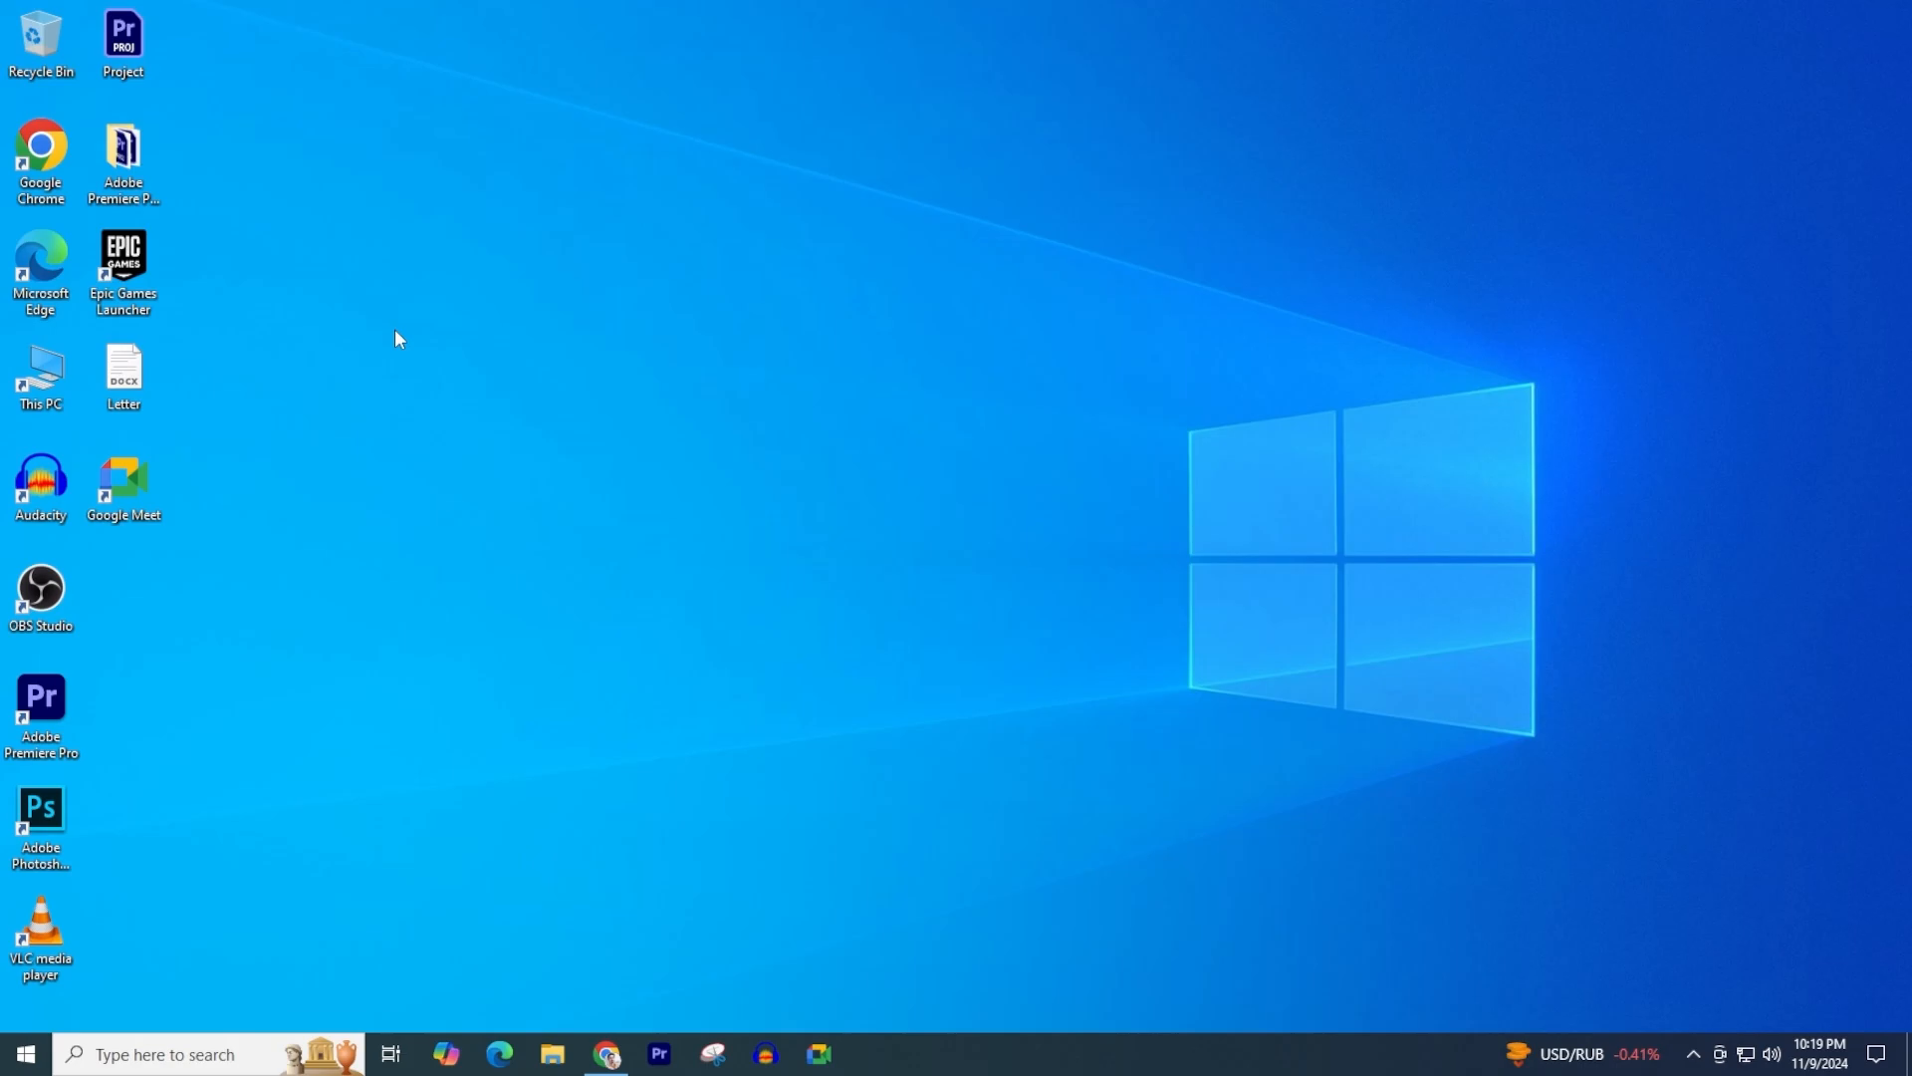
Step: Launch Google Chrome from the taskbar
{"action": "left_click", "coordinate": [606, 1060]}
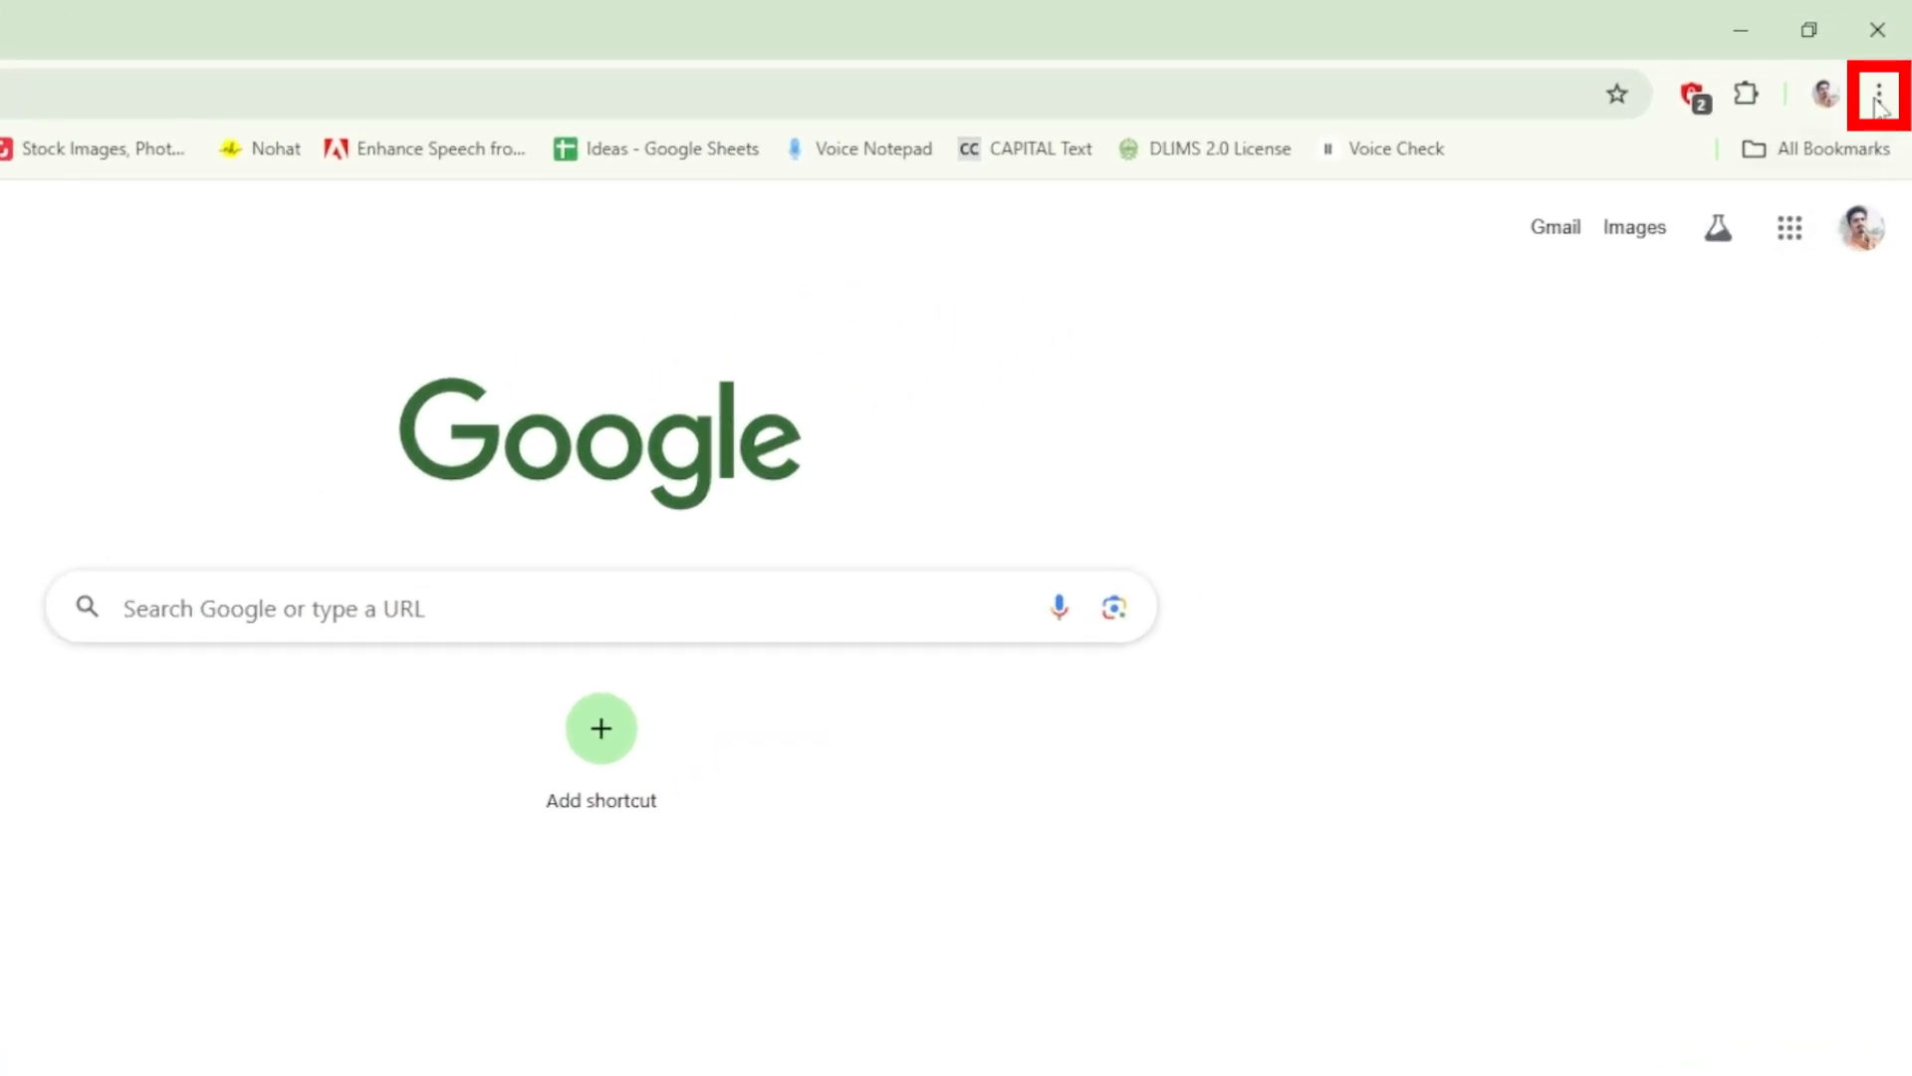
Step: Open Chrome Settings from the three-dot menu and go to Privacy and security
{"action": "left_click", "coordinate": [1878, 93]}
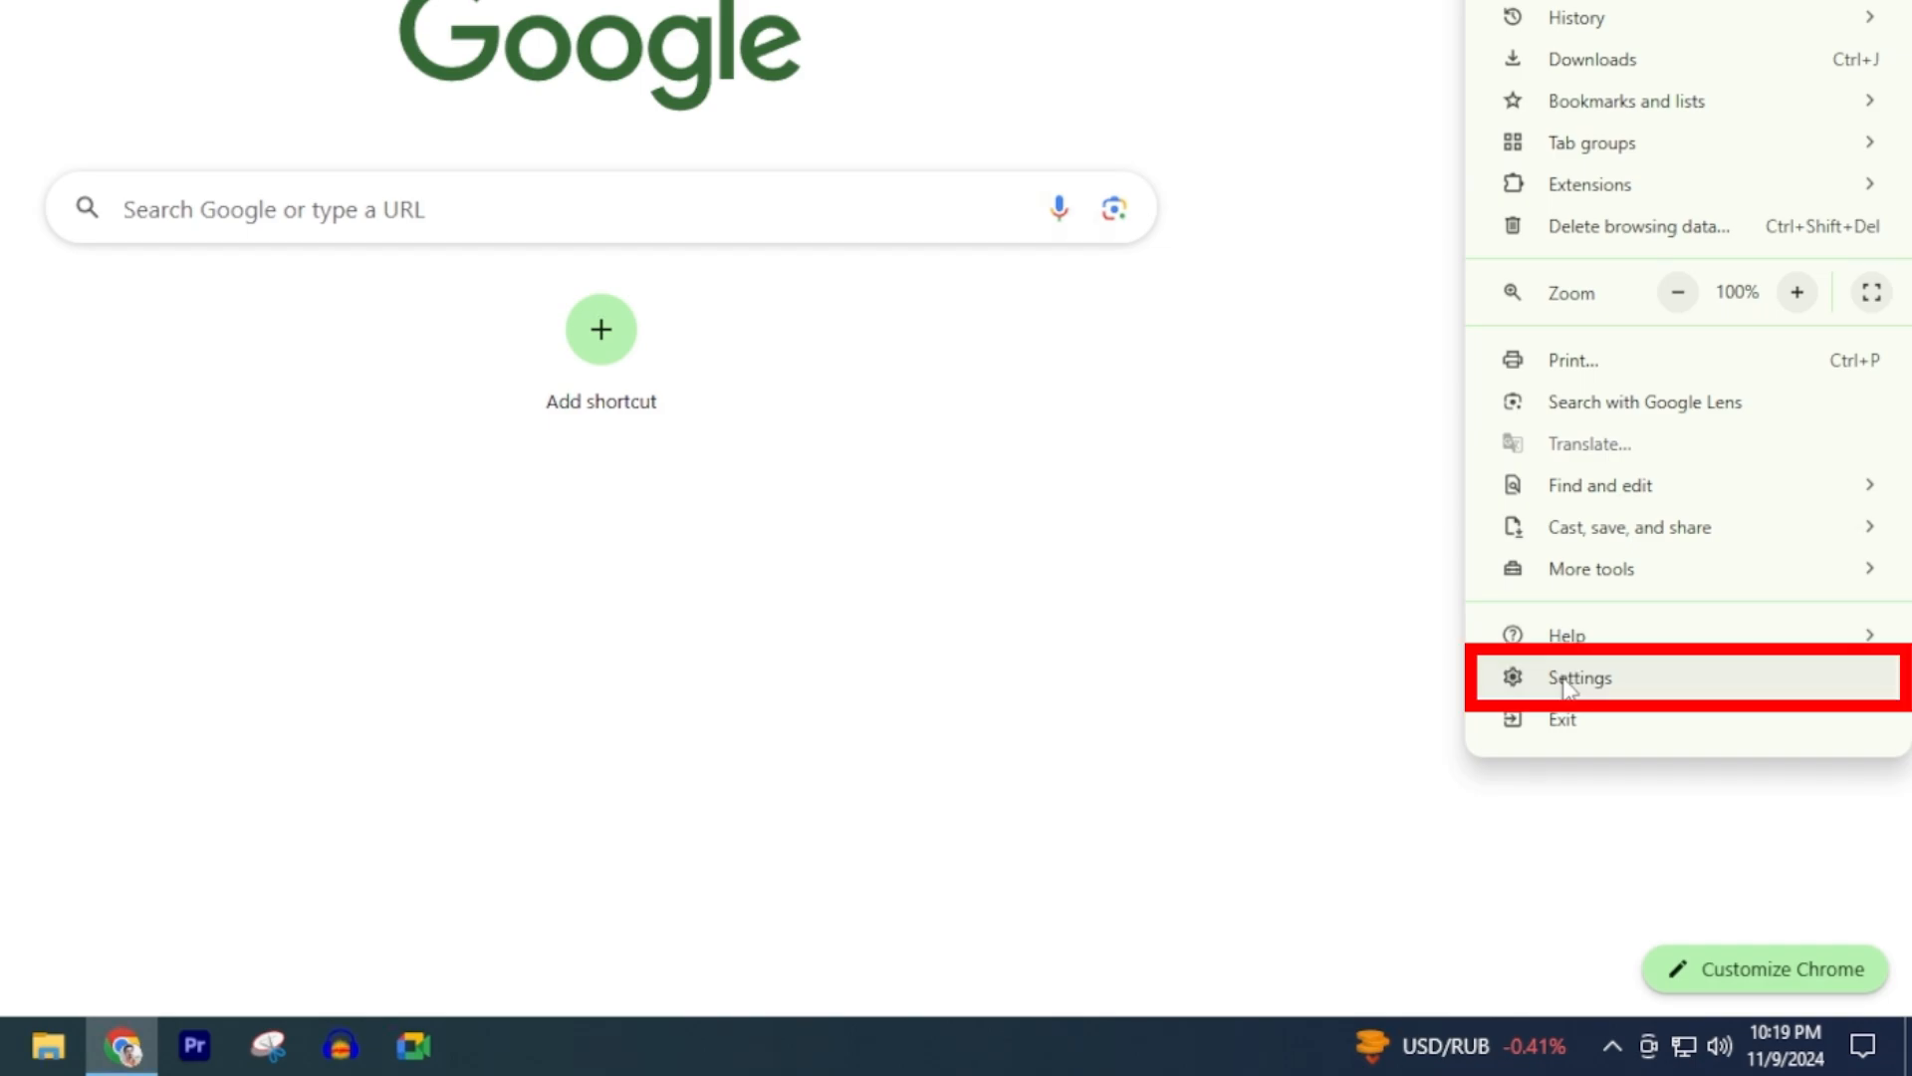
{"action": "left_click", "coordinate": [1578, 677]}
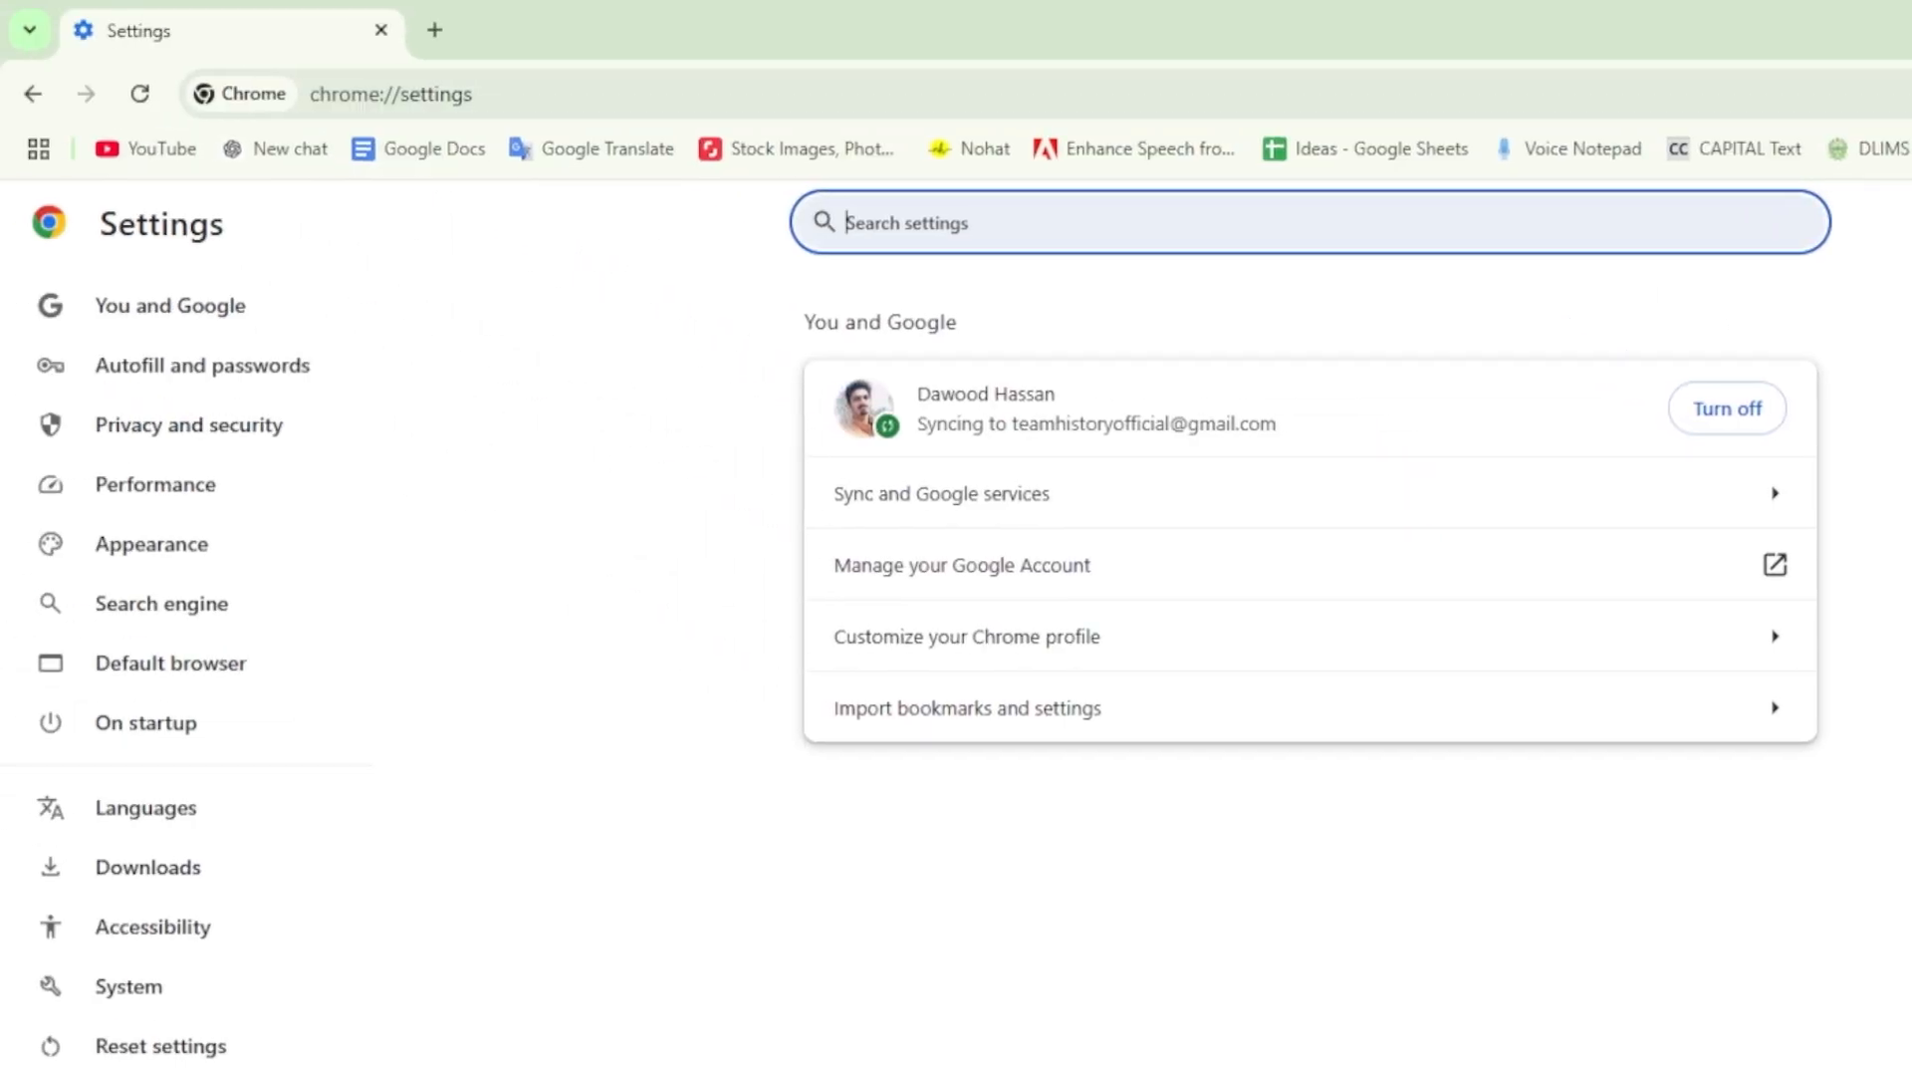
{"action": "left_click", "coordinate": [188, 424]}
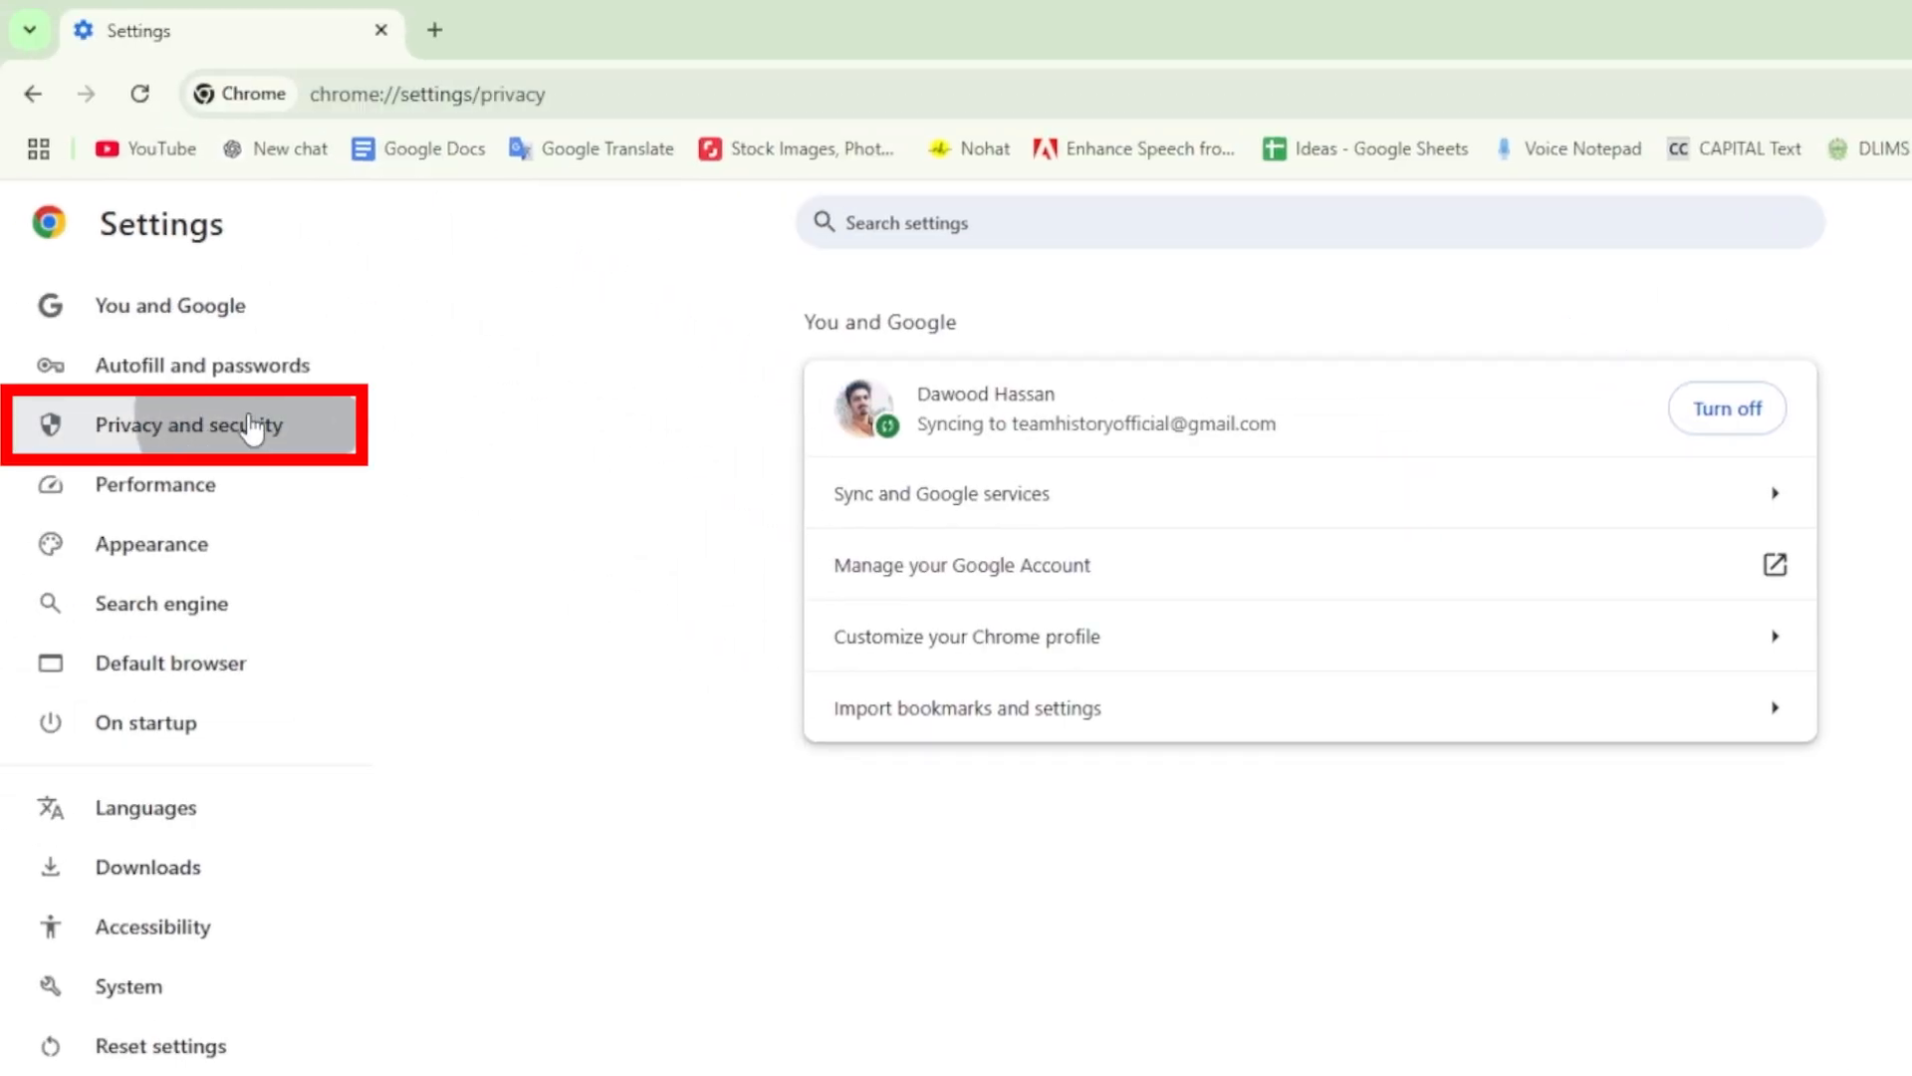
Step: Open Delete browsing data and set the time range to All time
{"action": "left_click", "coordinate": [186, 424]}
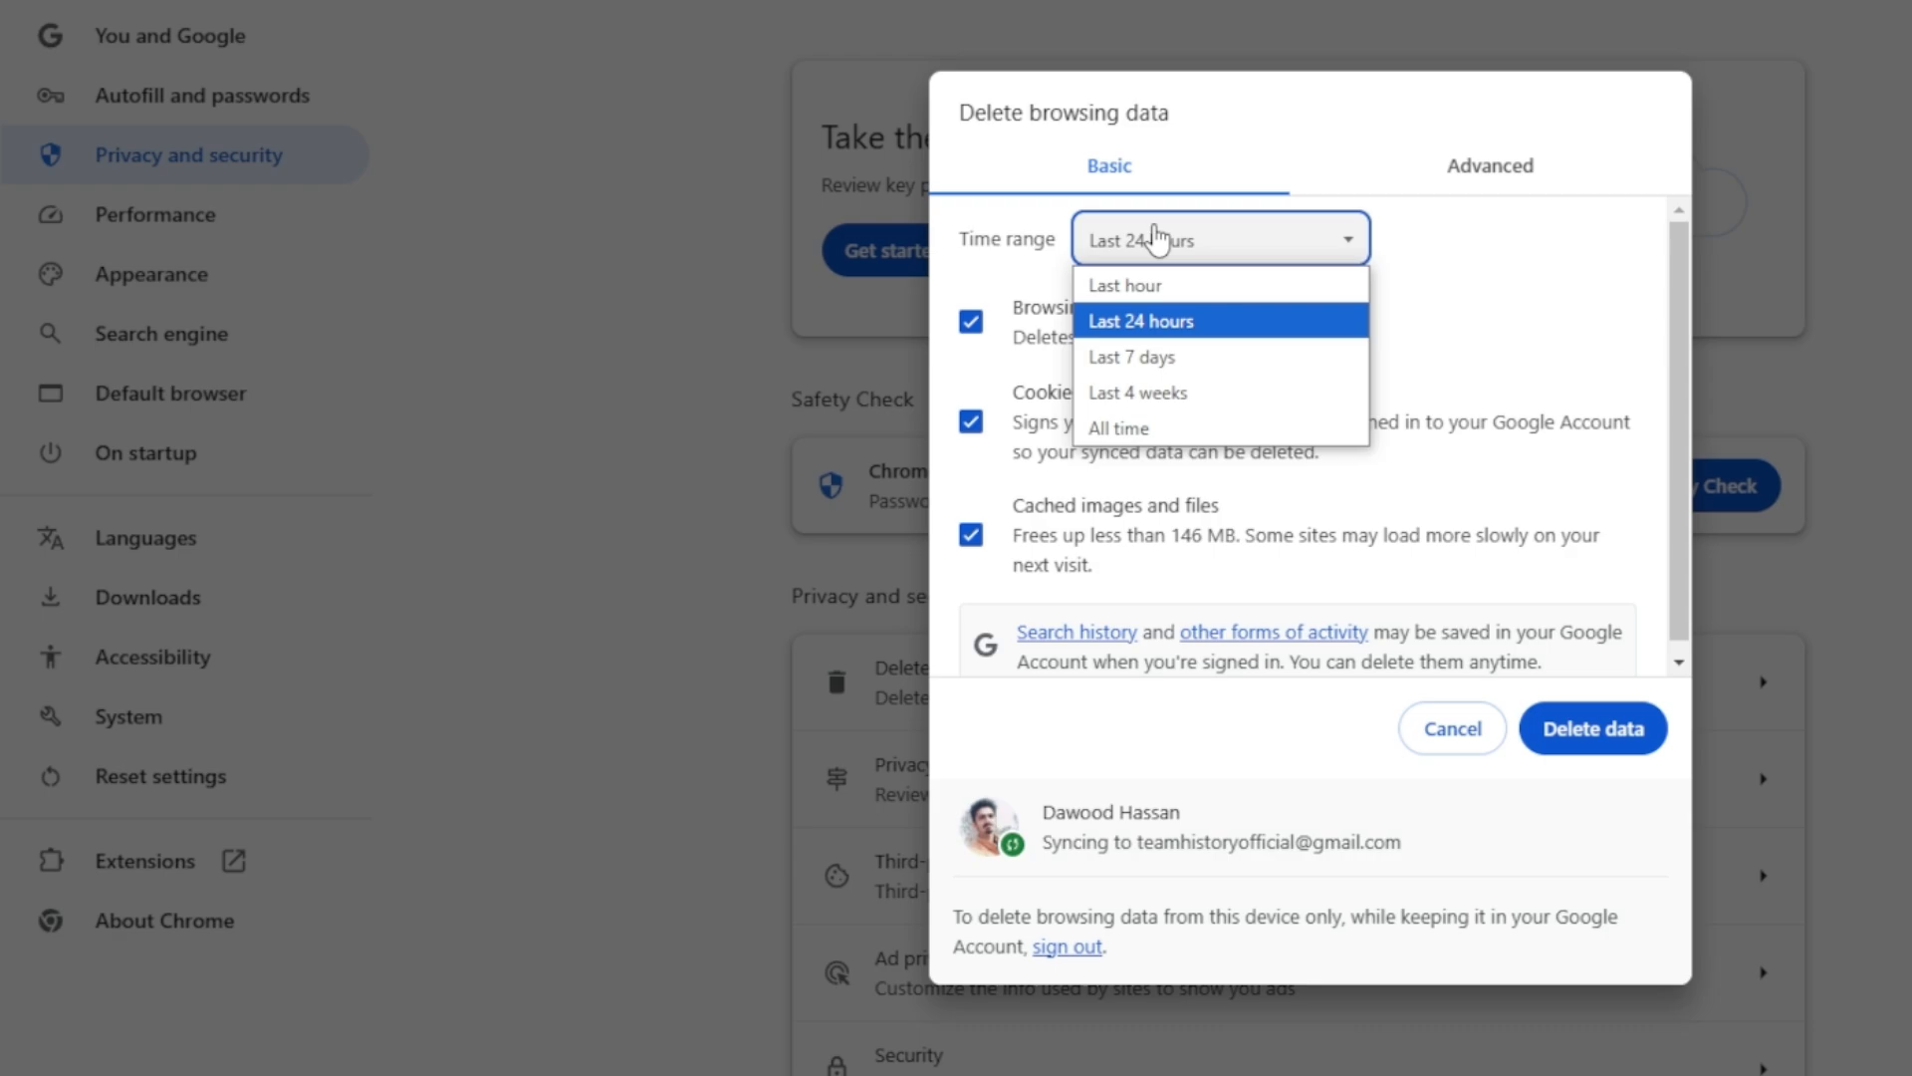
{"action": "left_click", "coordinate": [1118, 428]}
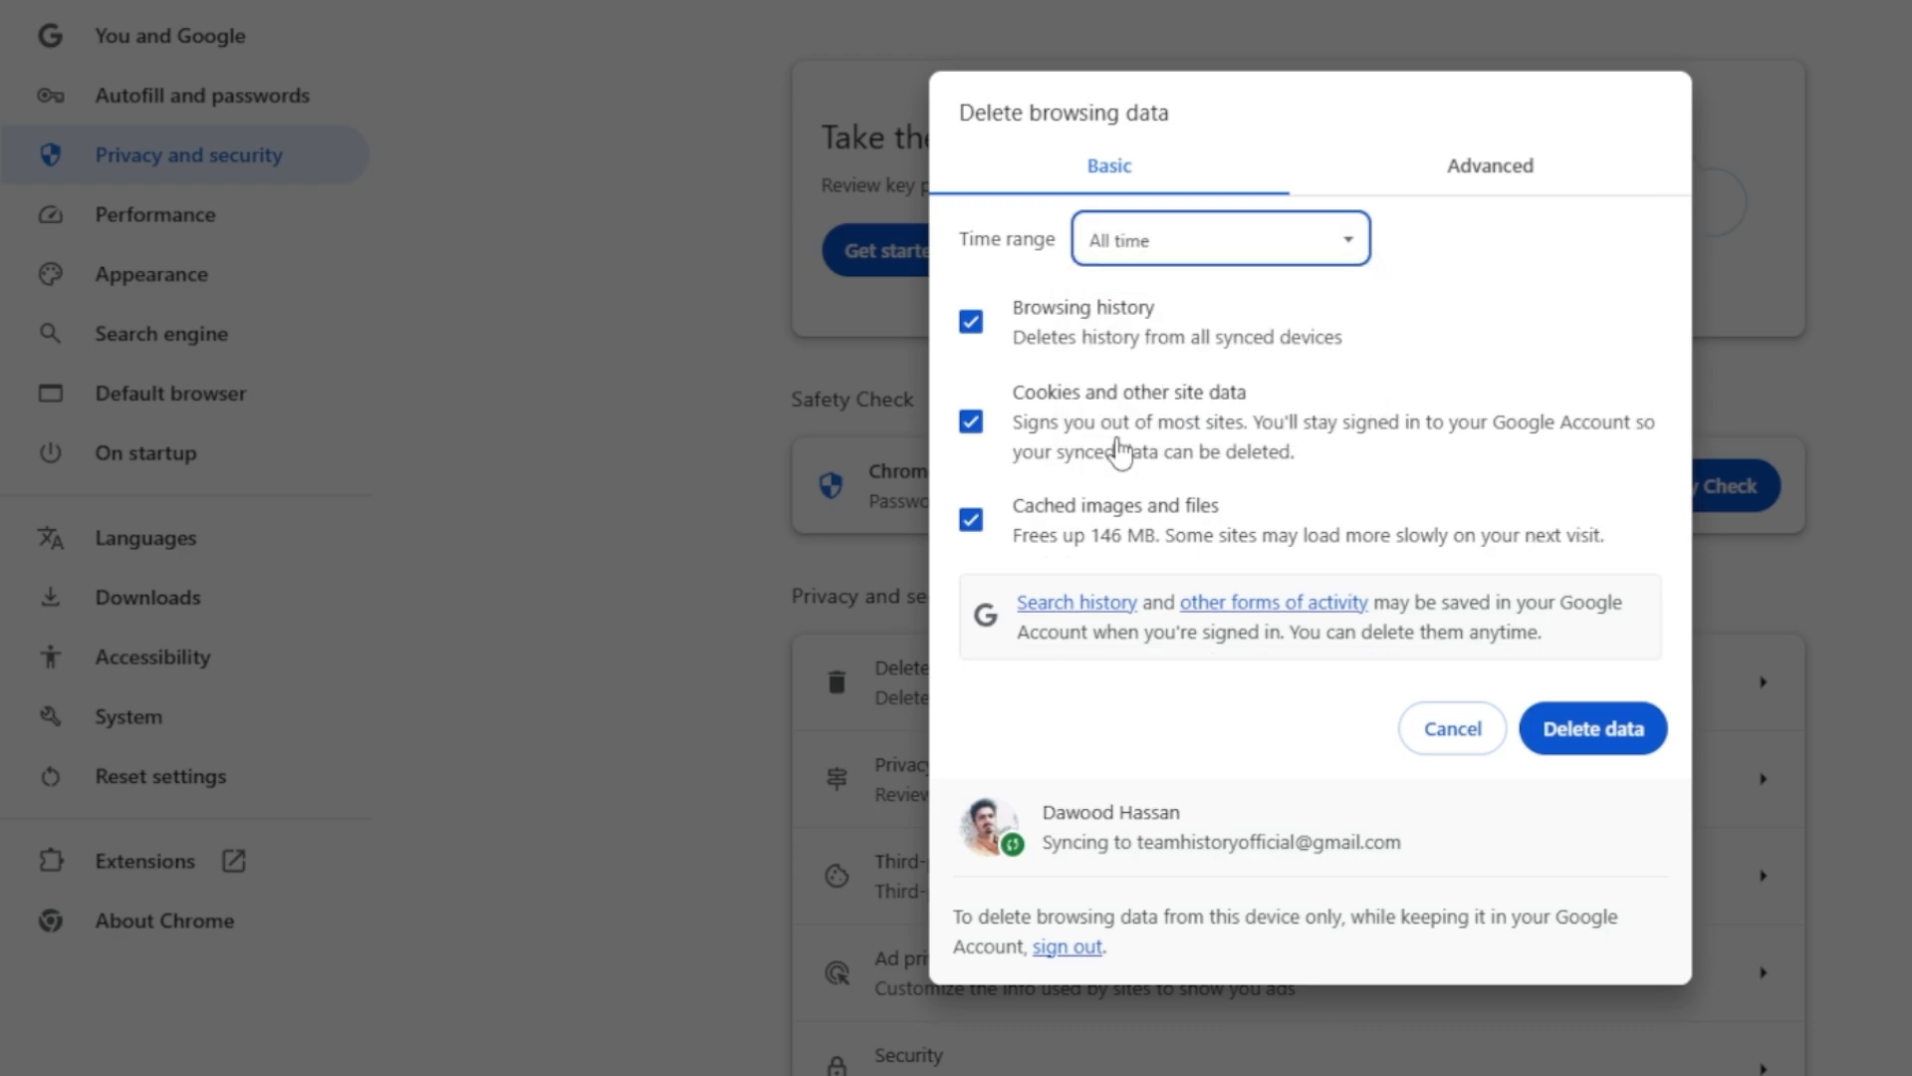
{"action": "mouse_move", "coordinate": [1375, 649]}
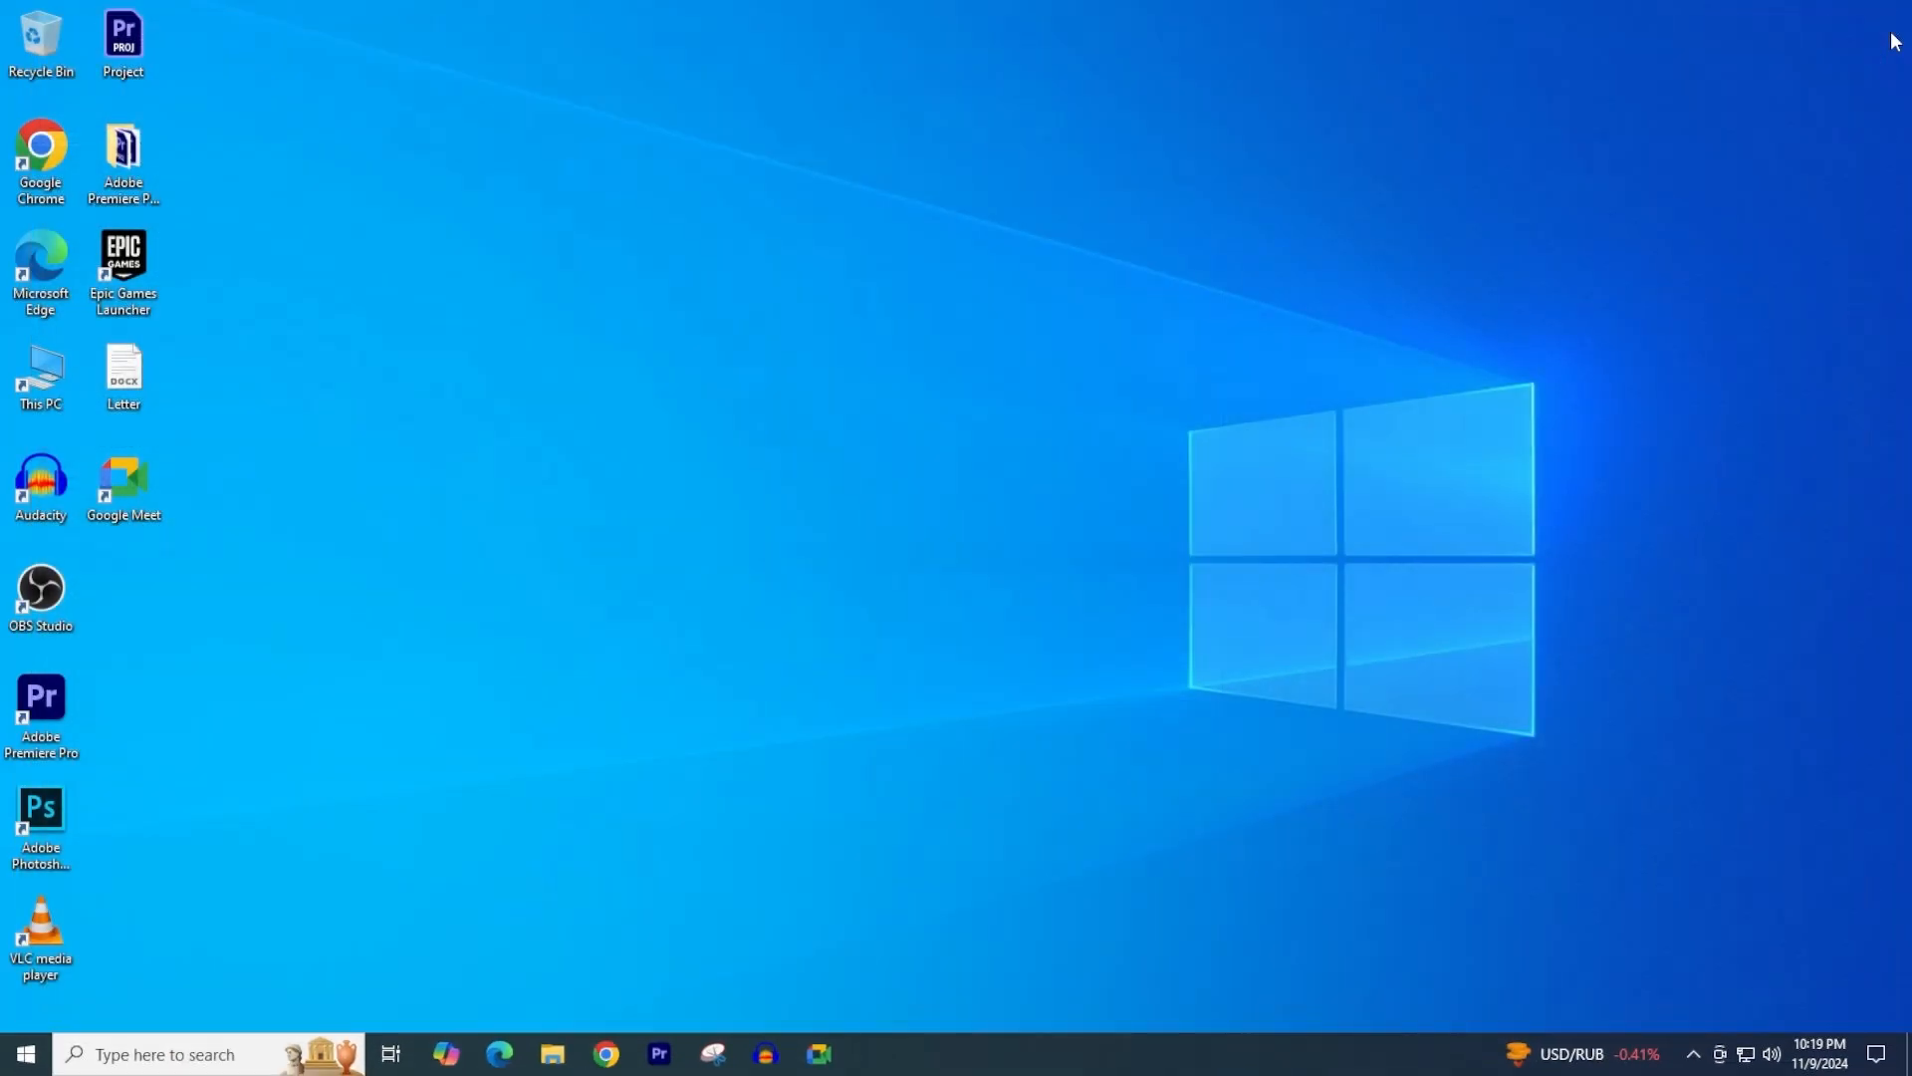
Step: Search Windows for 'control panel' from the taskbar search box
{"action": "left_click", "coordinate": [158, 1053]}
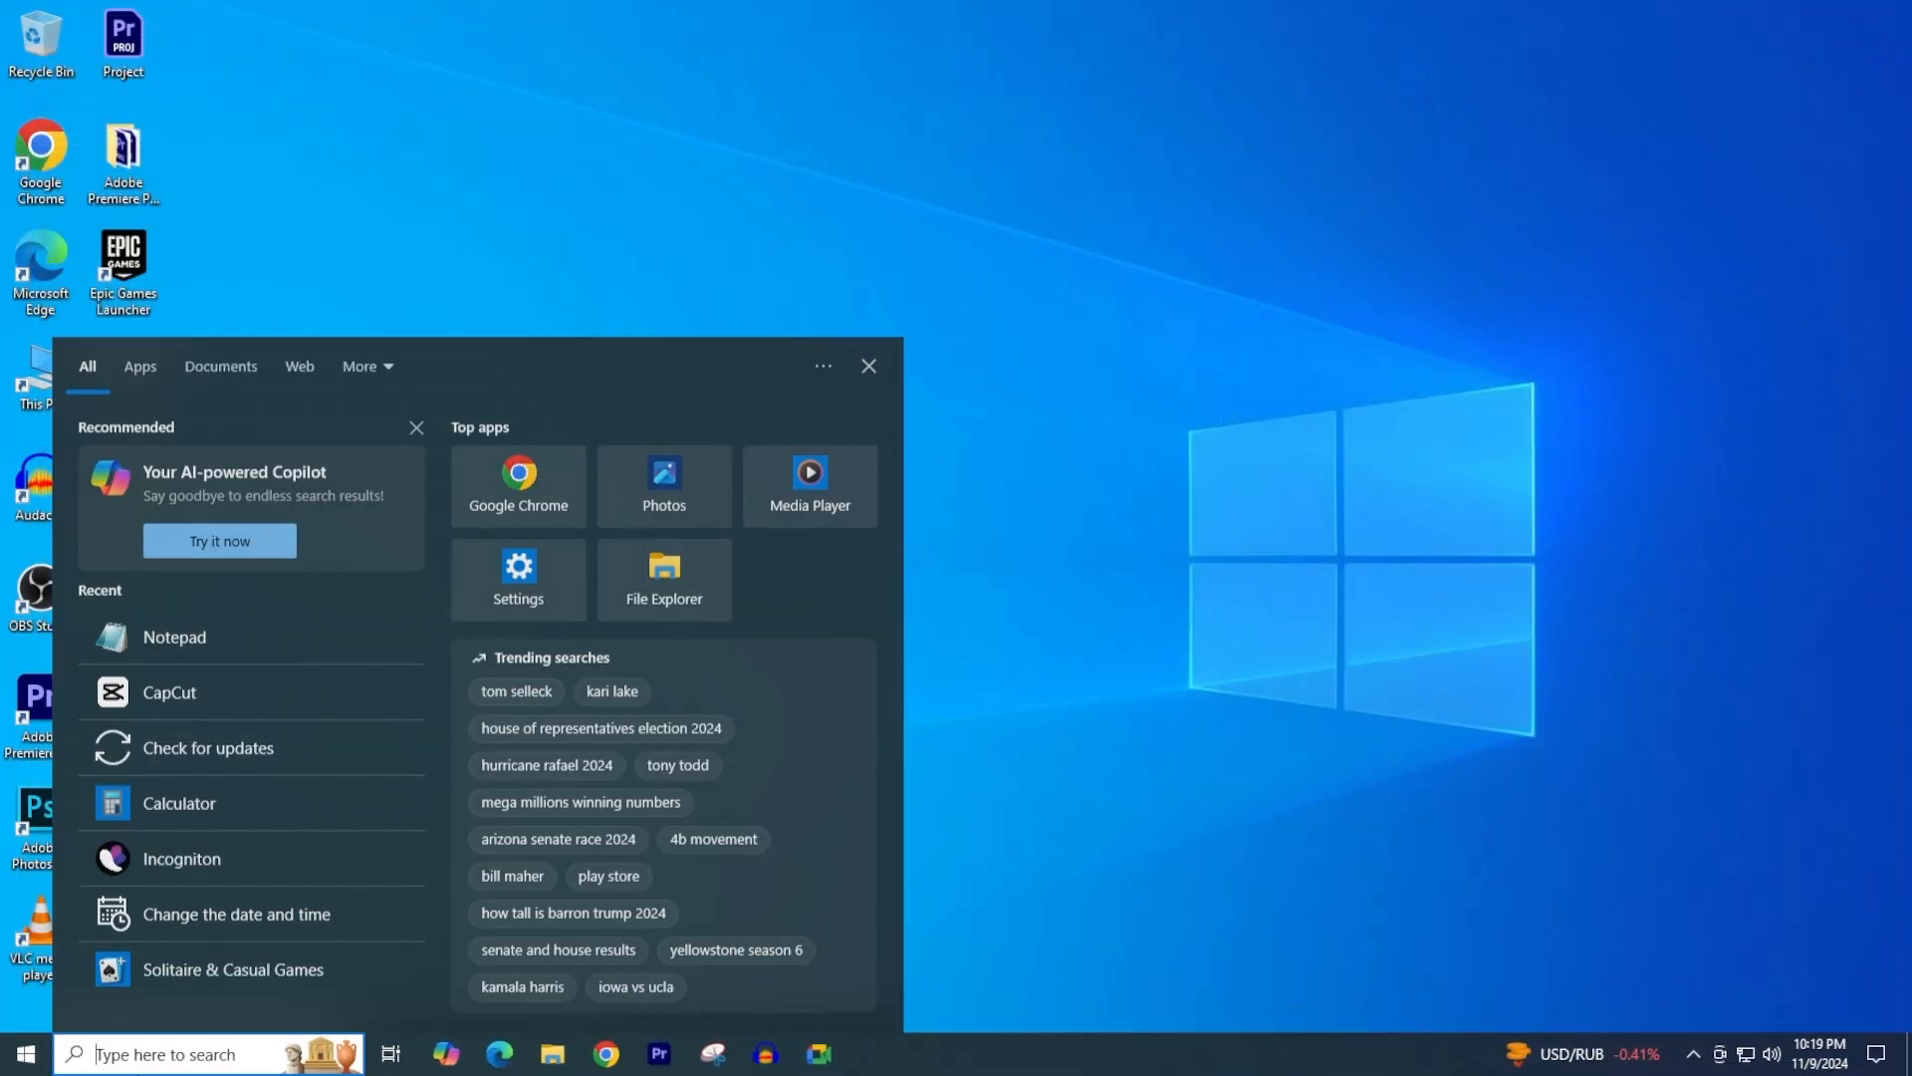
{"action": "type", "text": "control panel"}
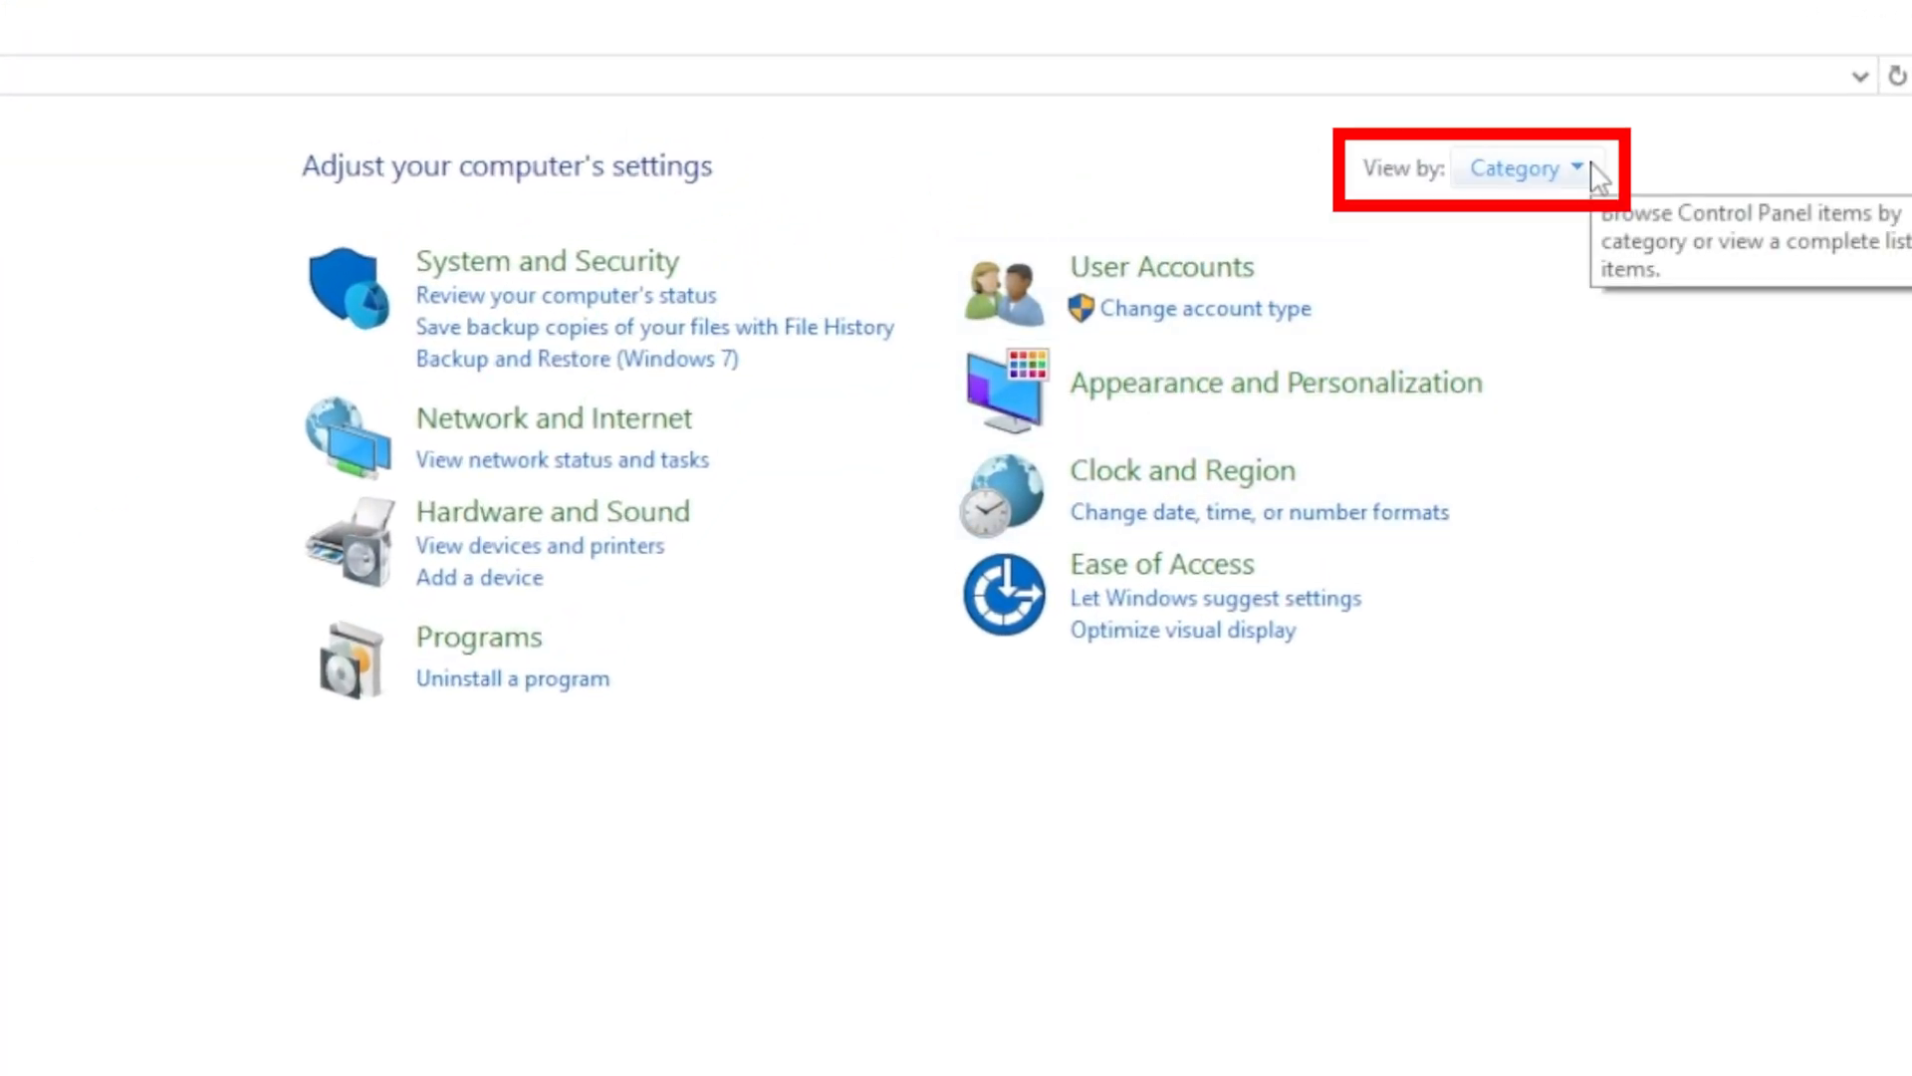
Step: Switch Control Panel to Small icons view and open Network and Sharing Center
{"action": "left_click", "coordinate": [1525, 167]}
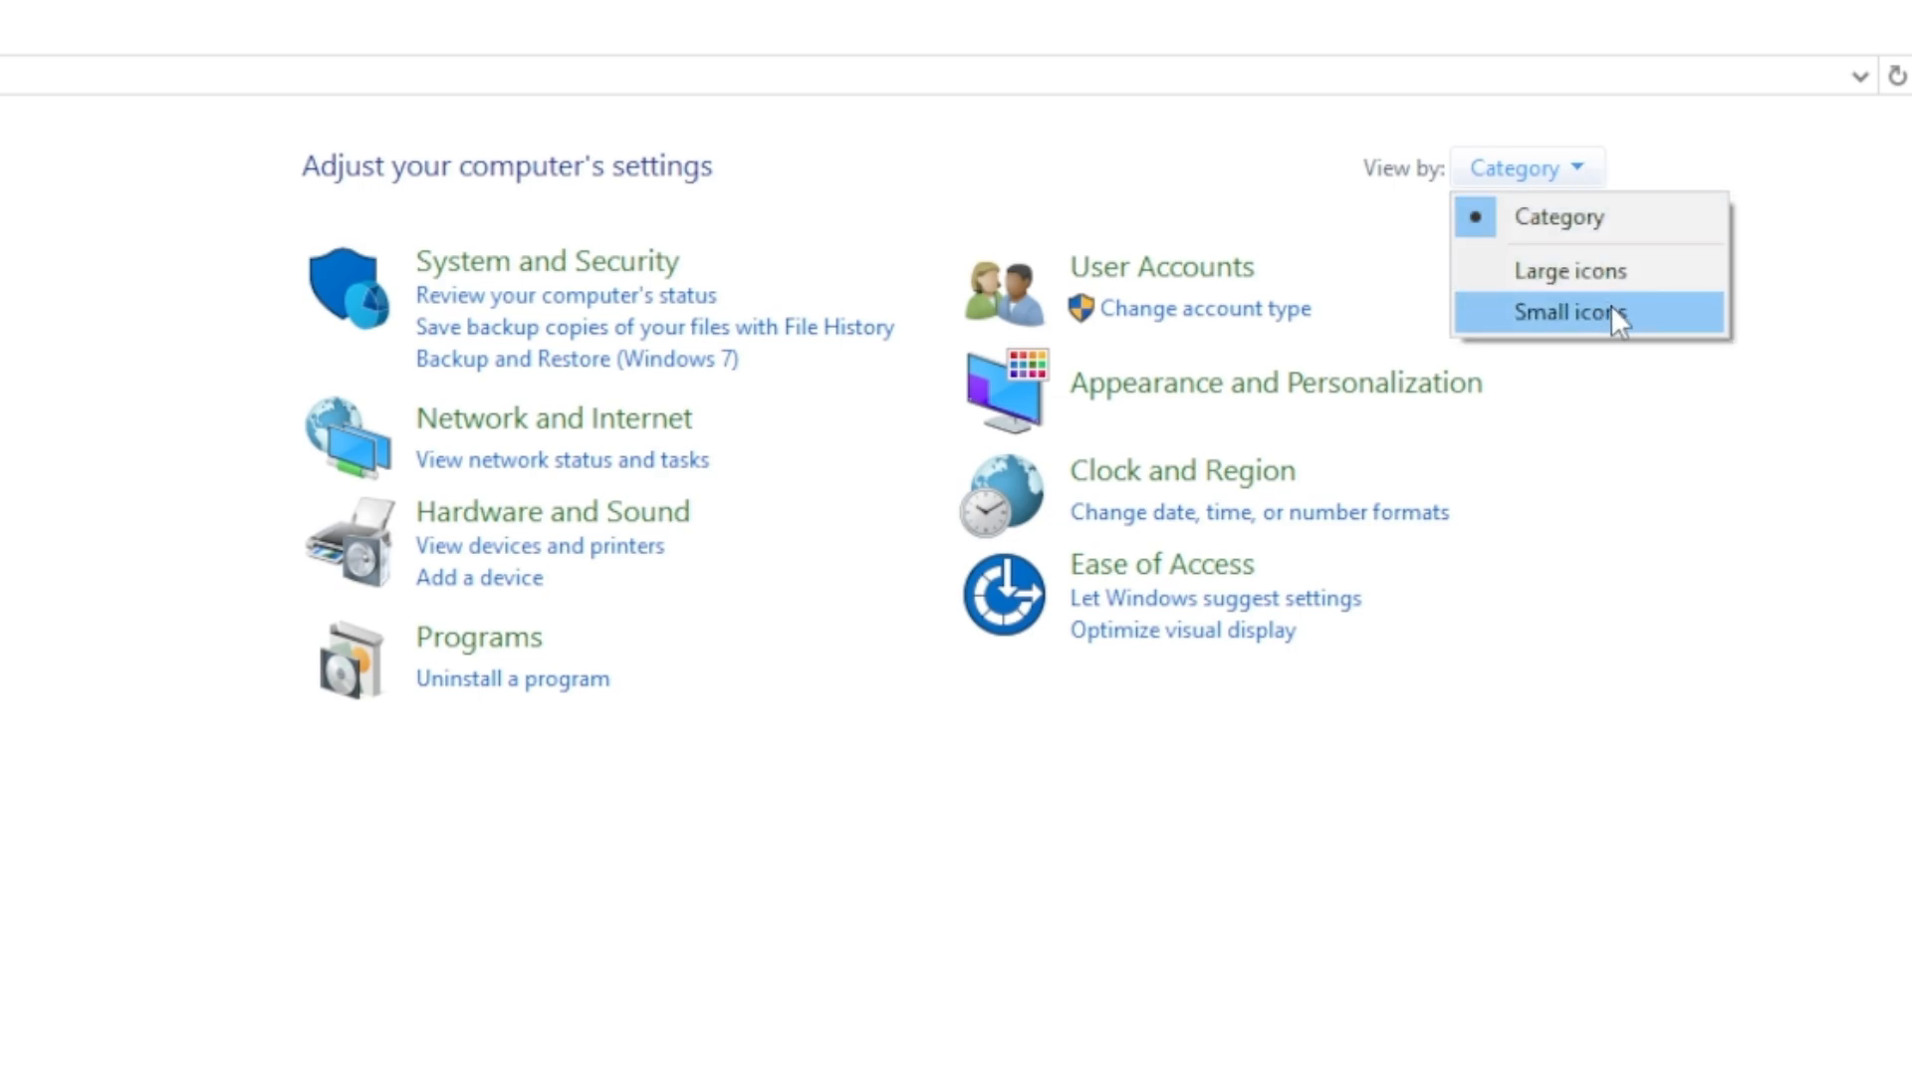
{"action": "left_click", "coordinate": [1570, 312]}
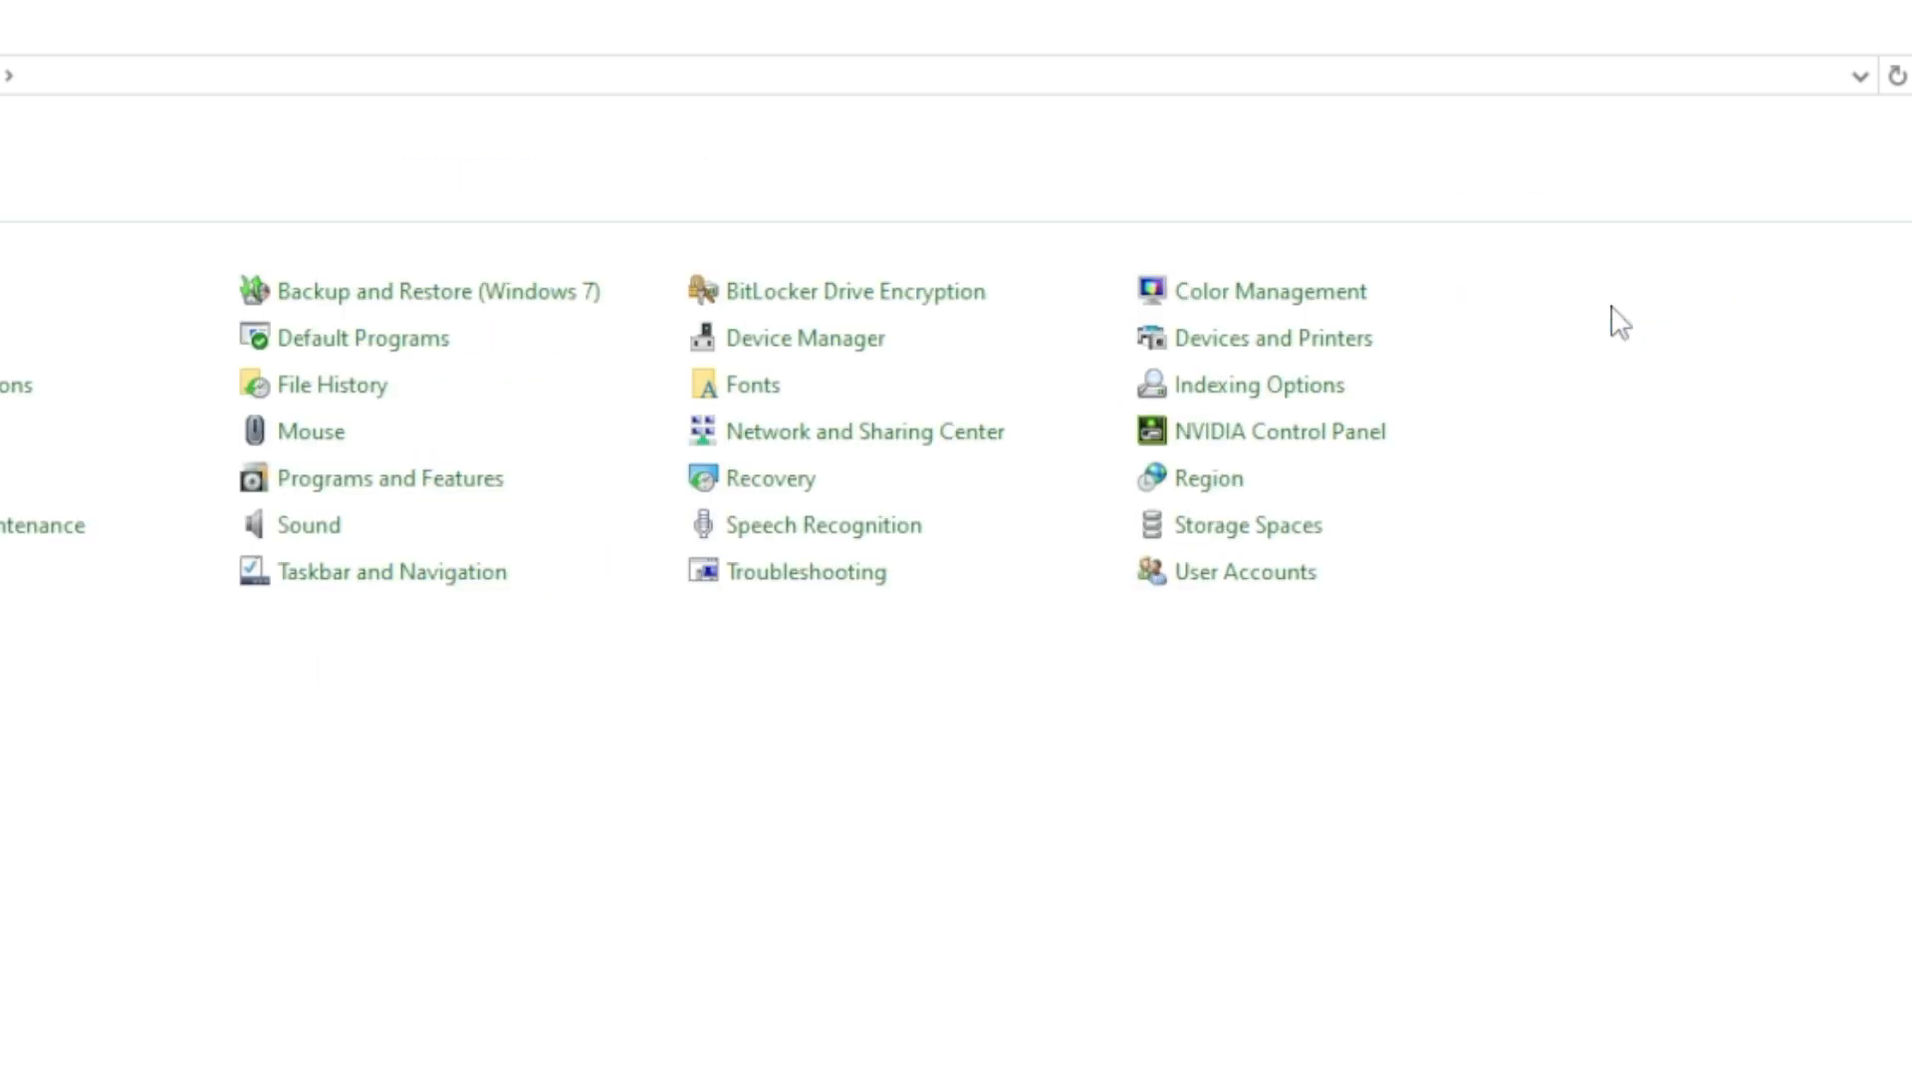
{"action": "mouse_move", "coordinate": [1184, 650]}
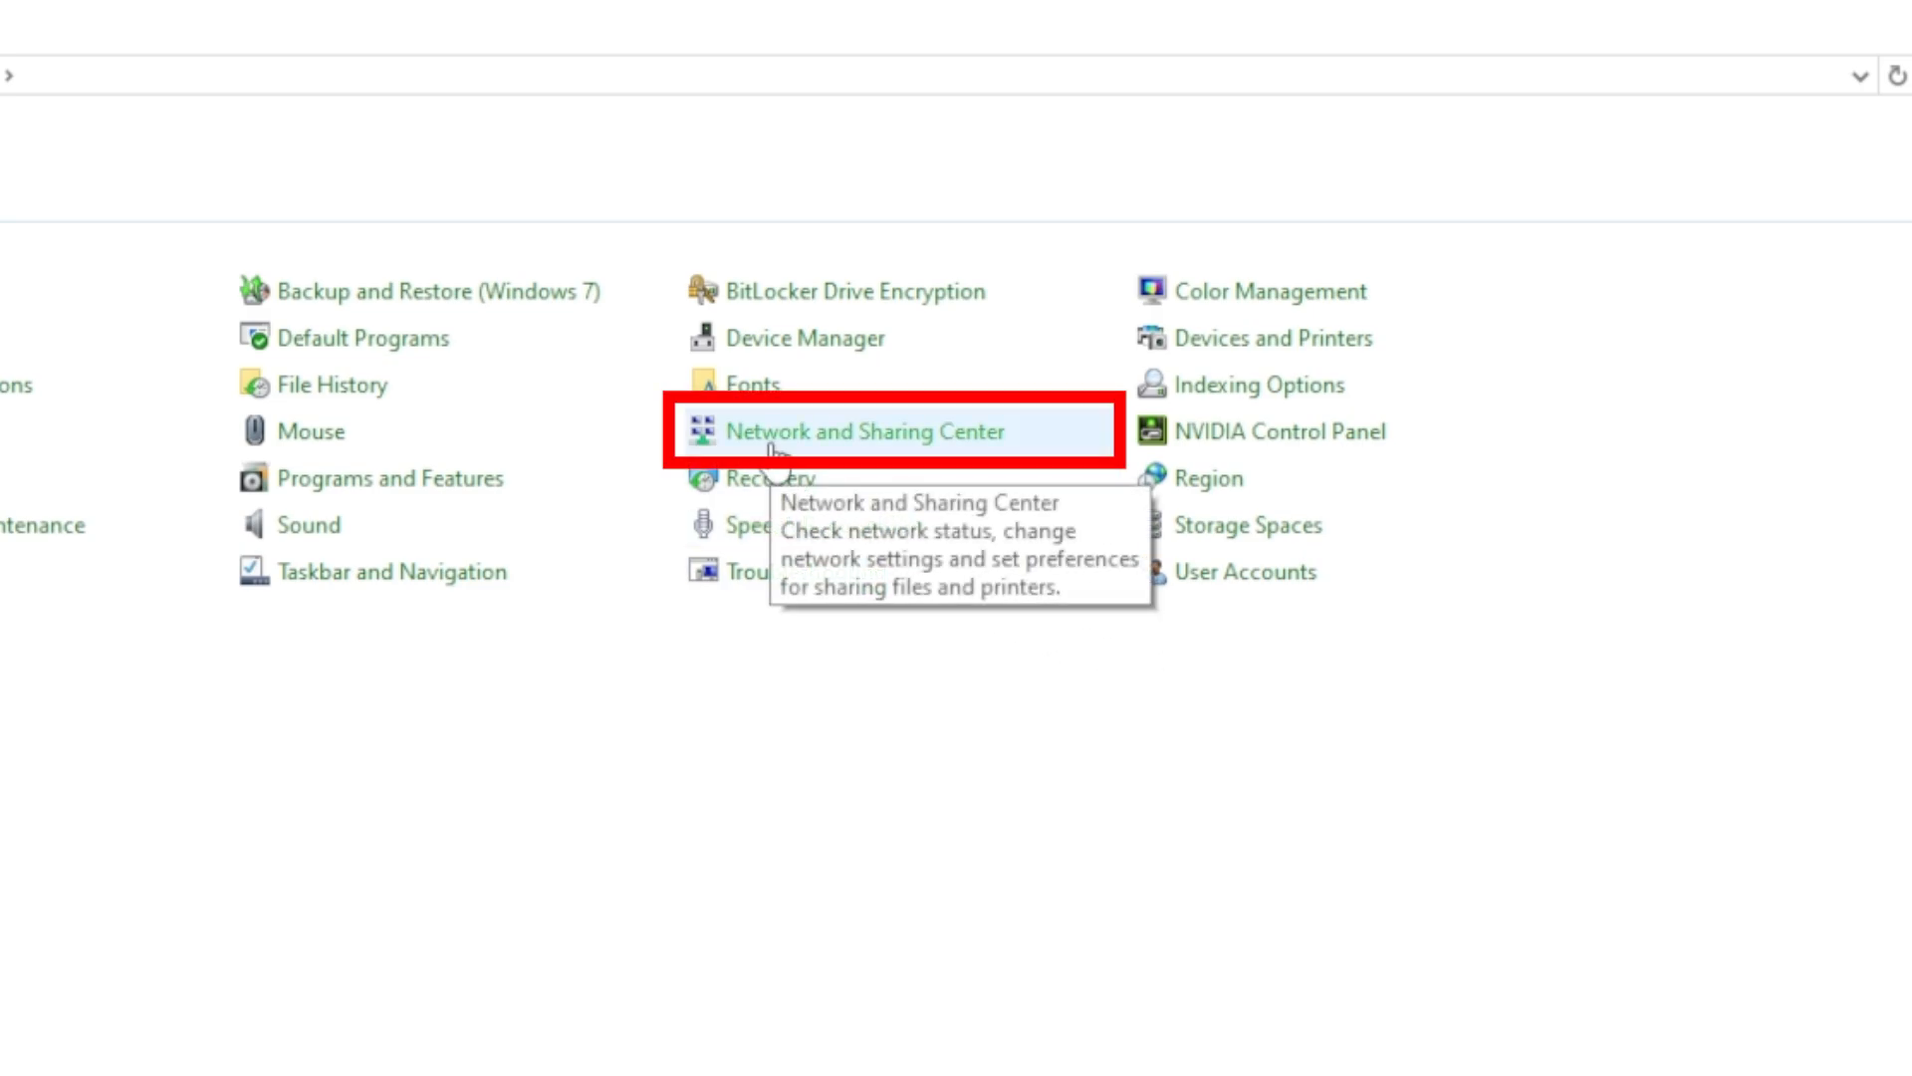
{"action": "left_click", "coordinate": [864, 429]}
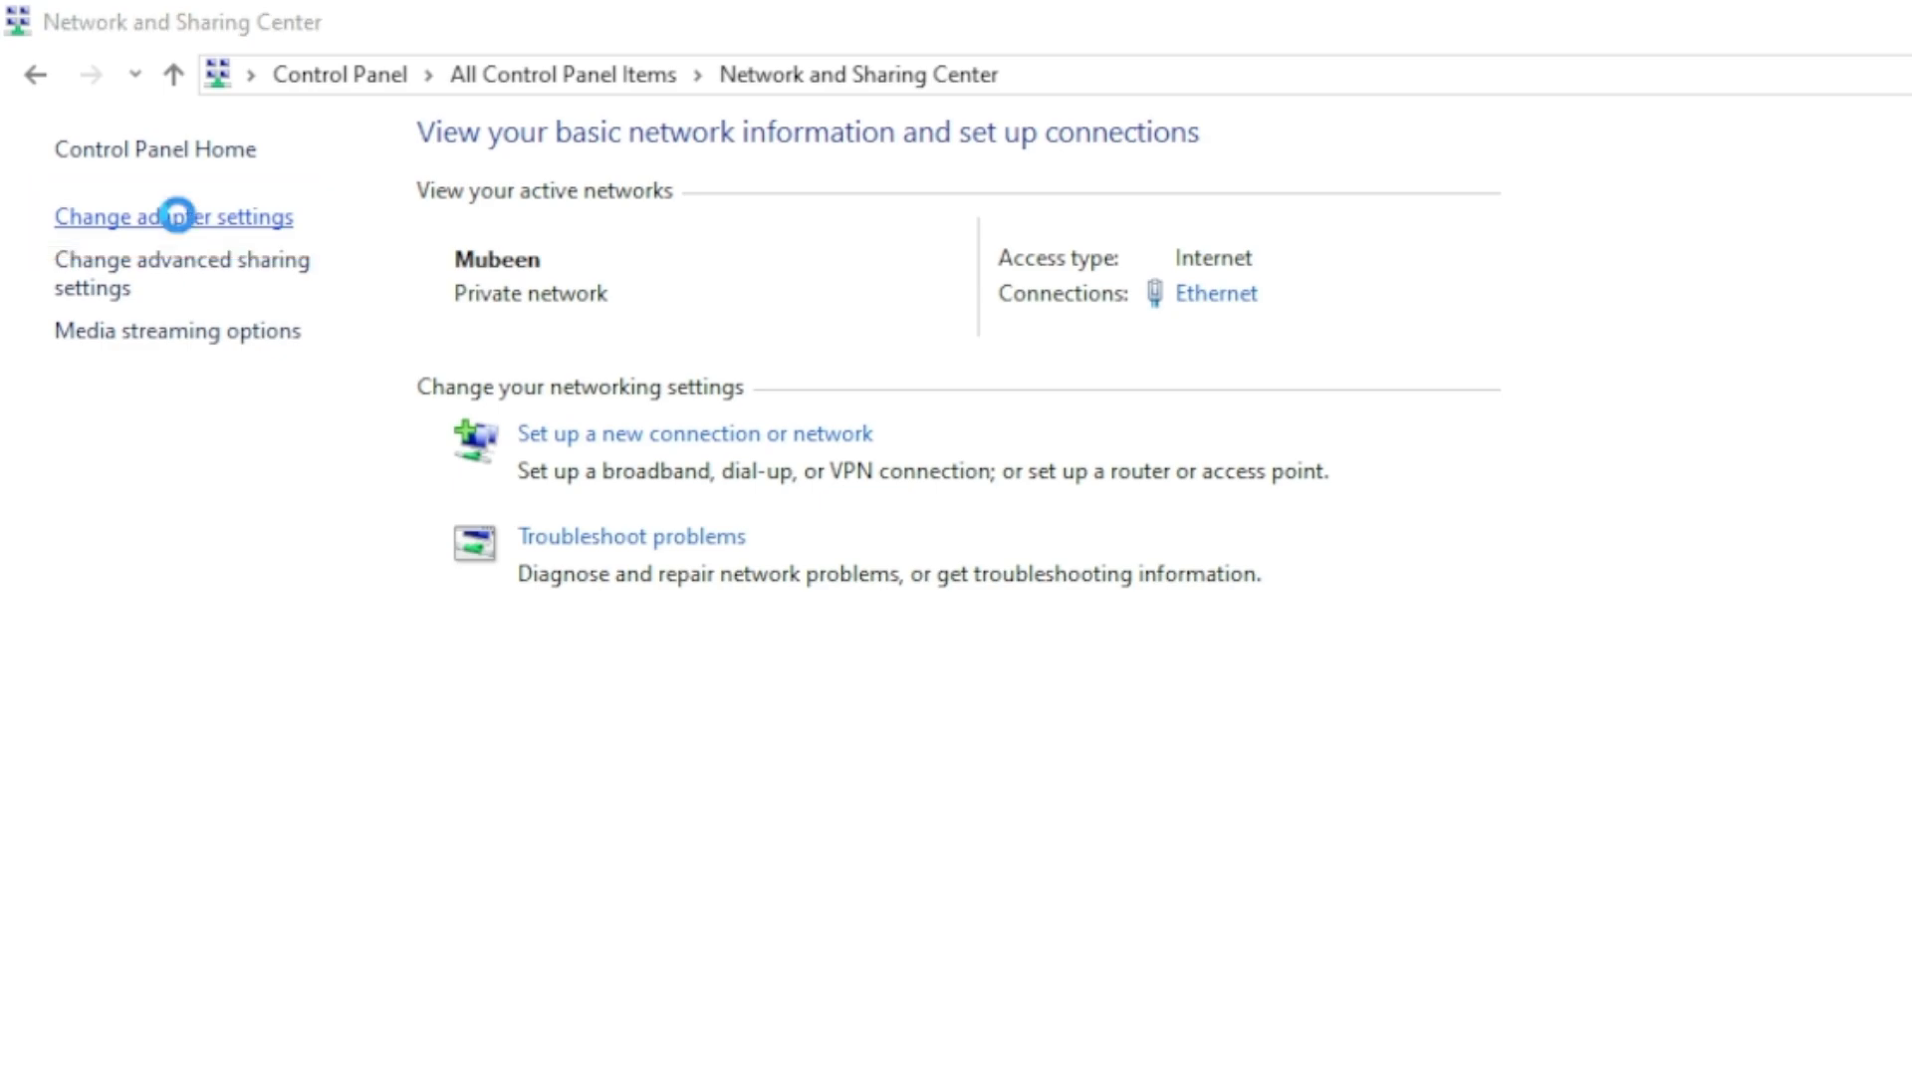
Step: Open the Ethernet adapter's Internet Protocol Version 4 (TCP/IPv4) properties
{"action": "left_click", "coordinate": [174, 216]}
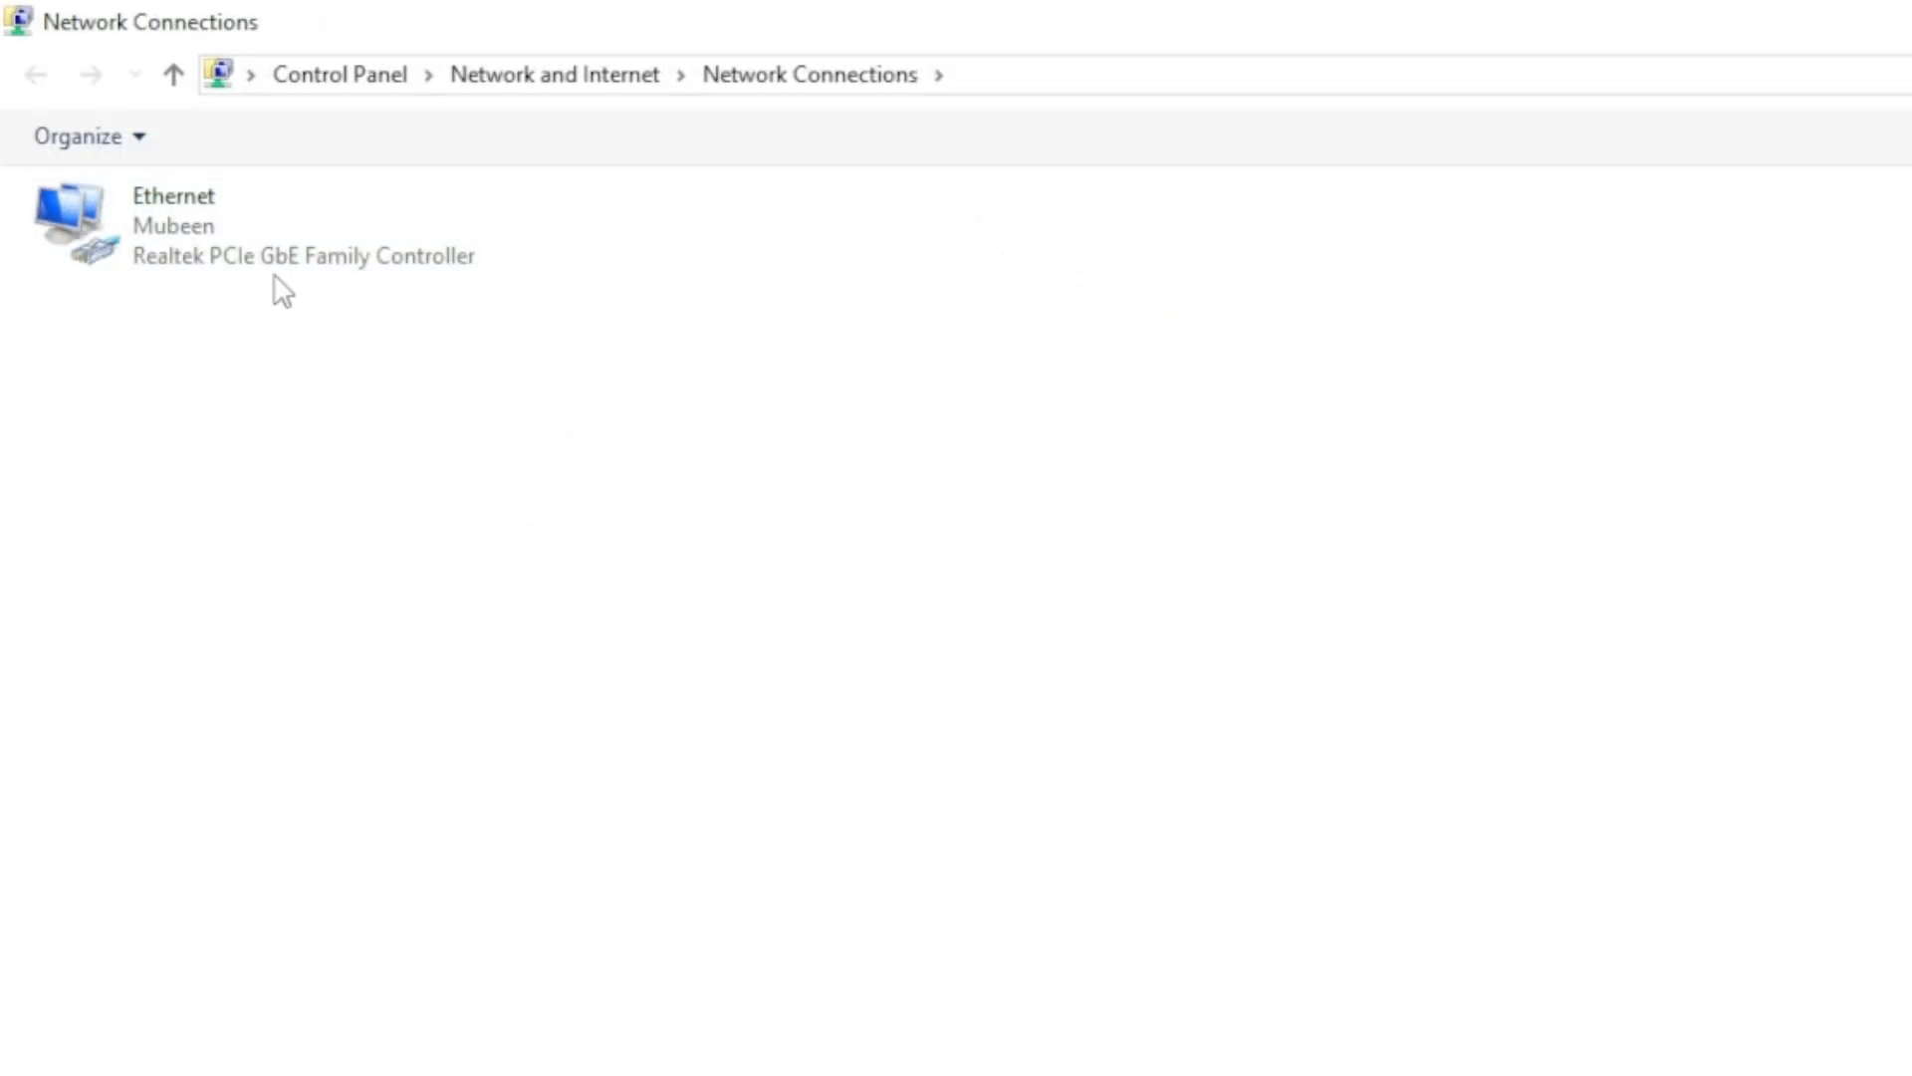
{"action": "right_click", "coordinate": [244, 226]}
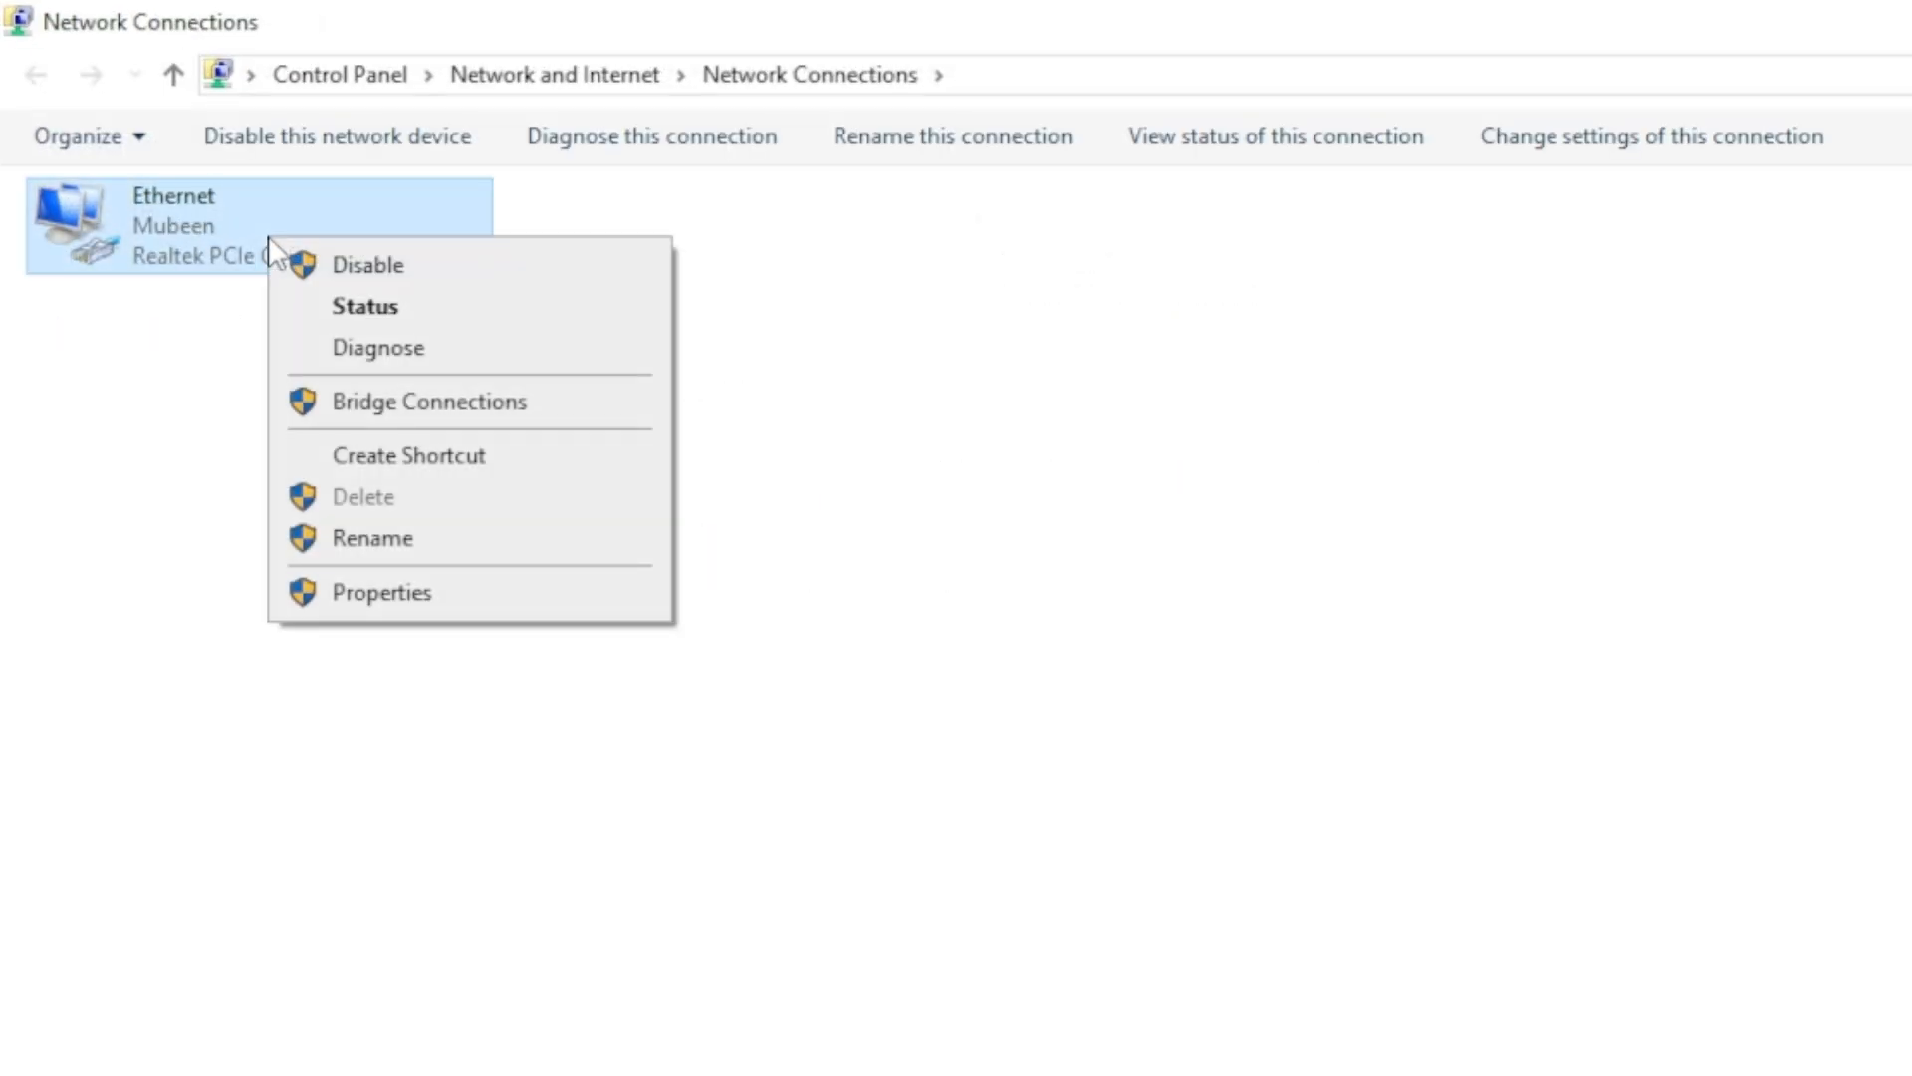
{"action": "left_click", "coordinate": [380, 591]}
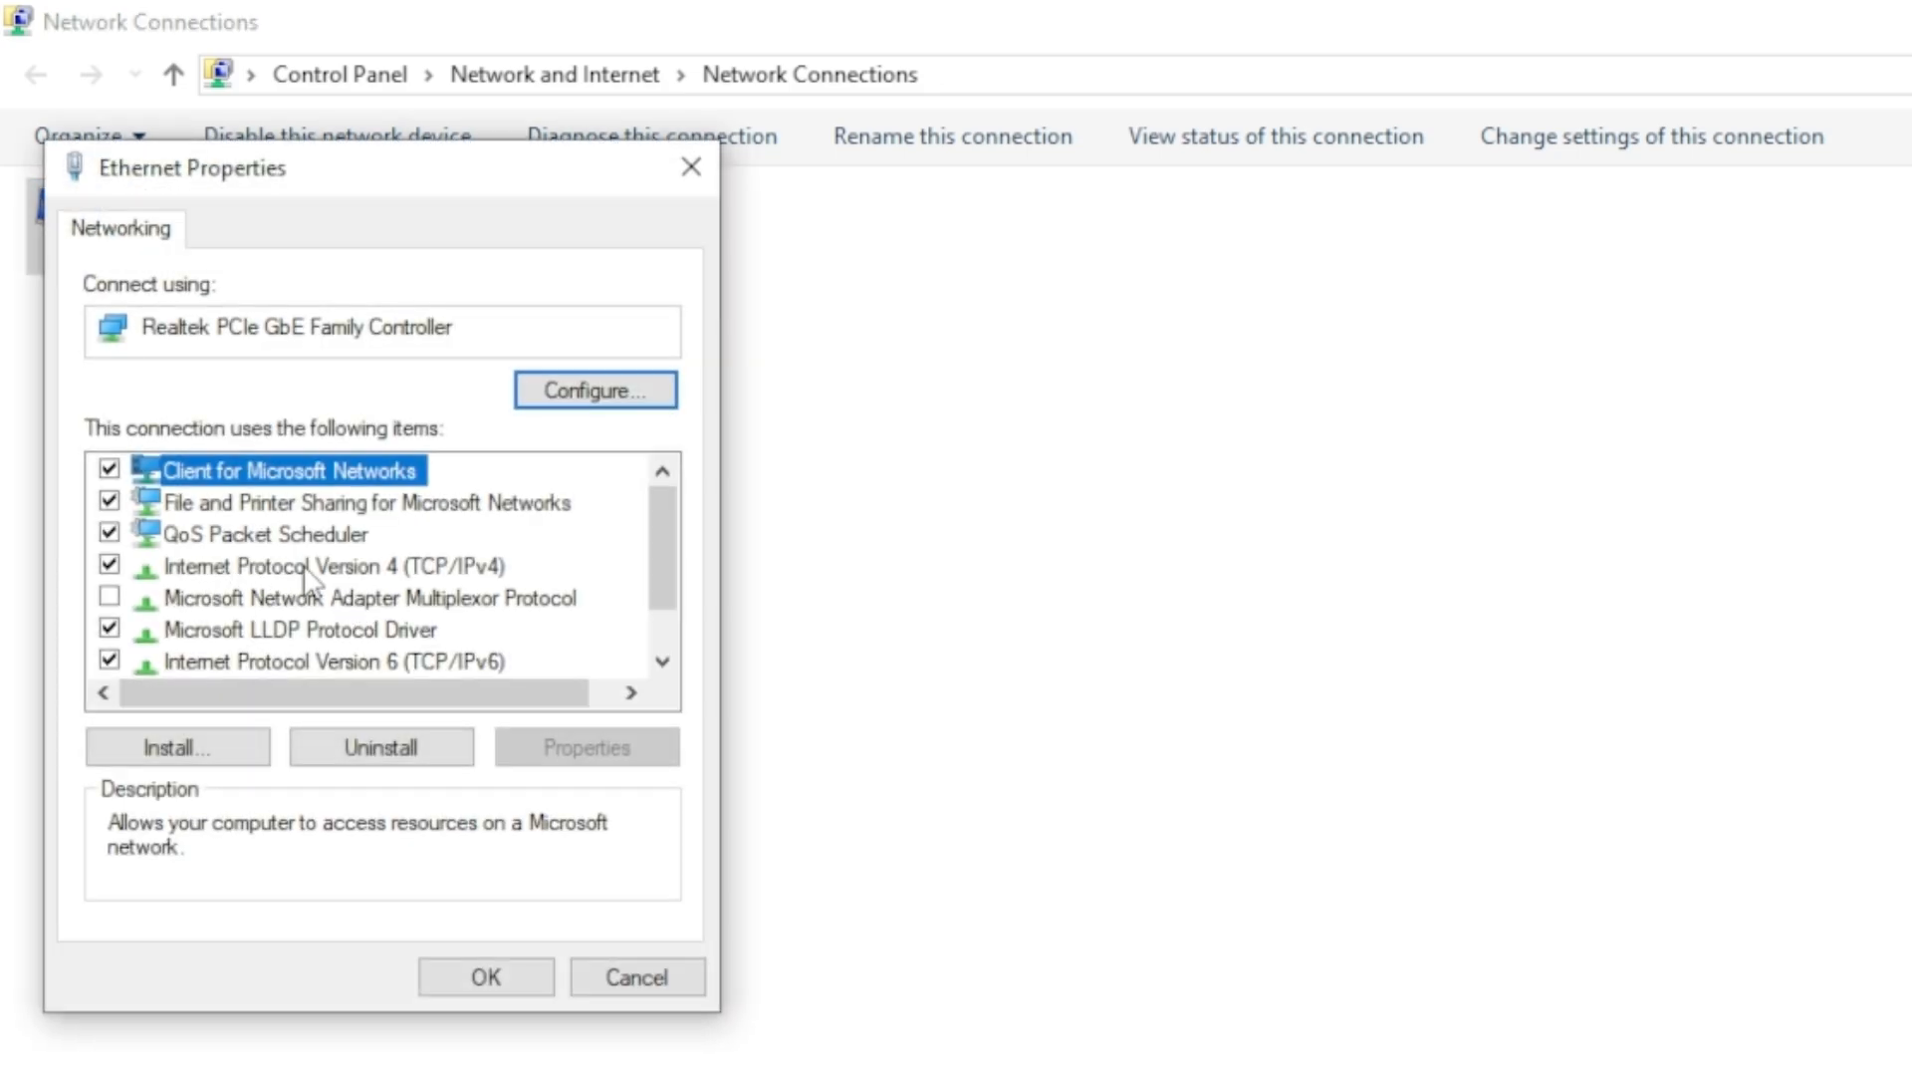
{"action": "left_click", "coordinate": [325, 565]}
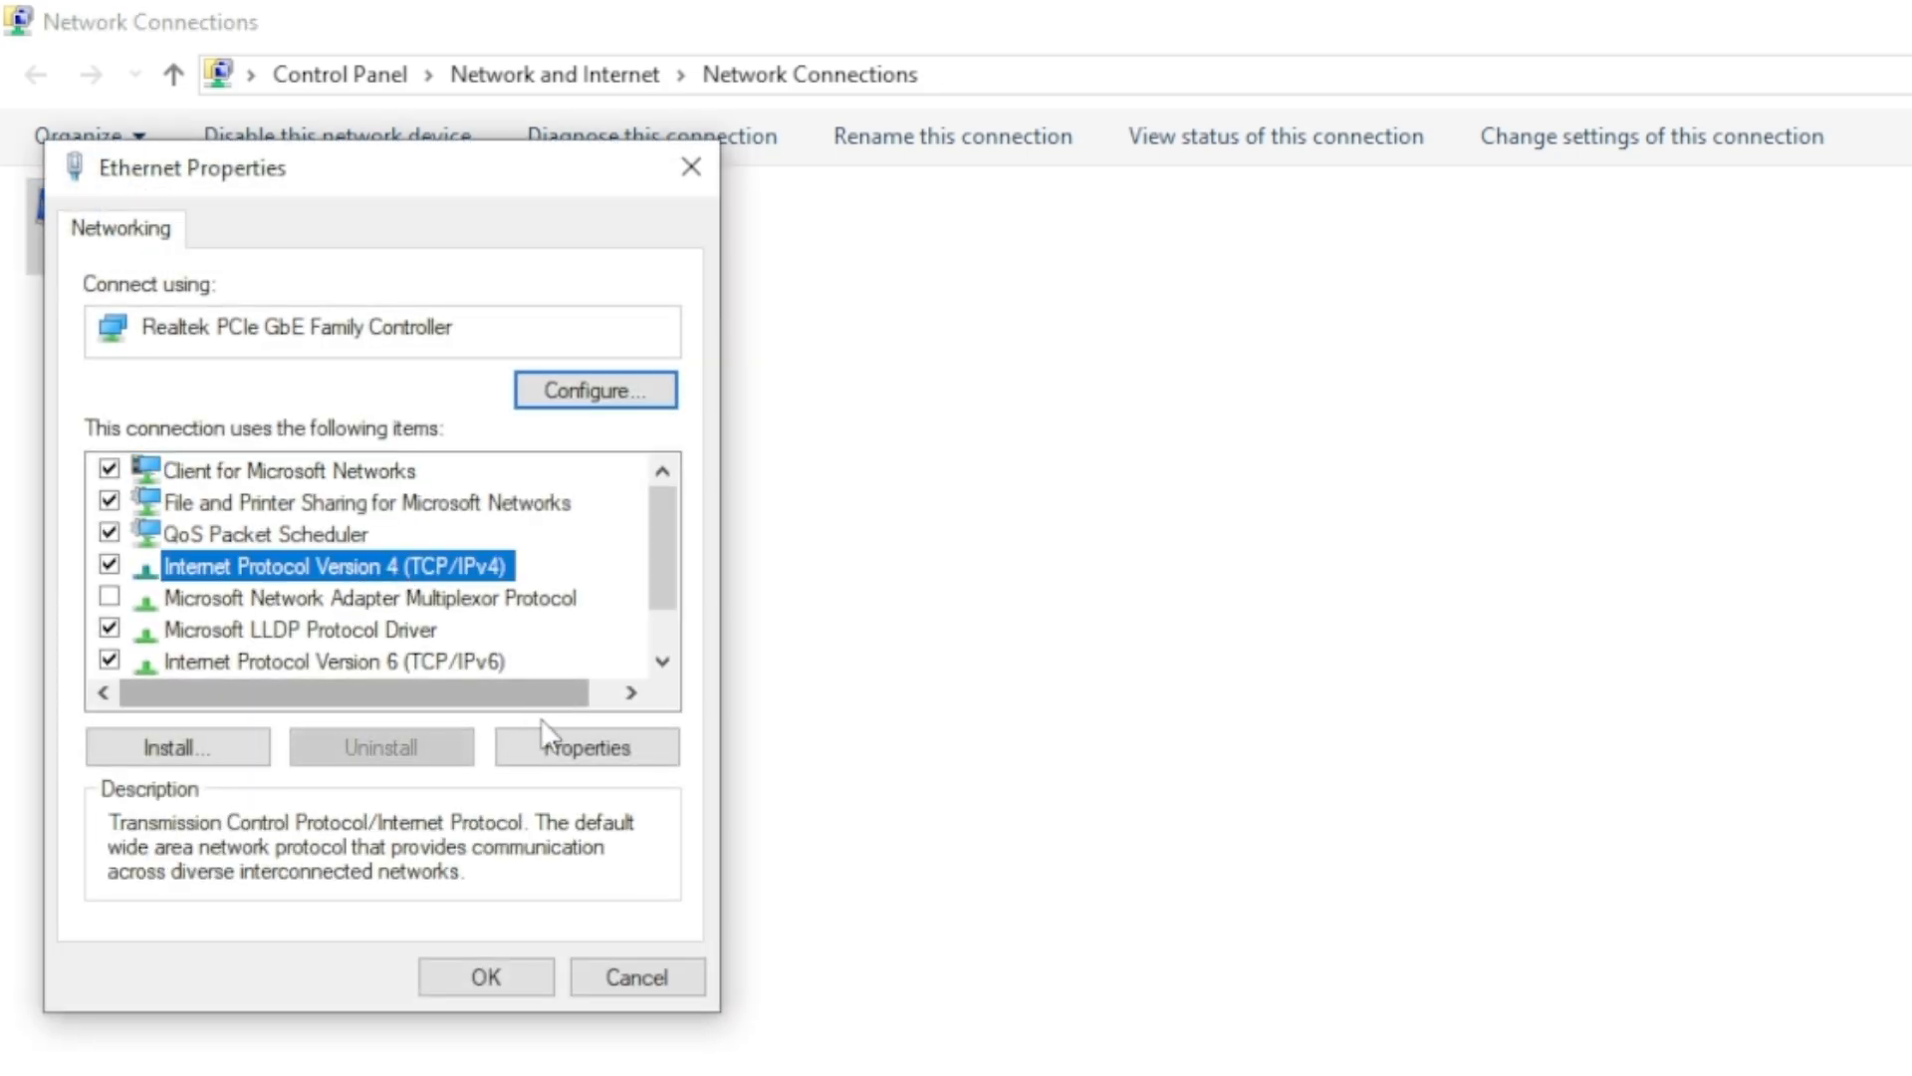
{"action": "left_click", "coordinate": [587, 748]}
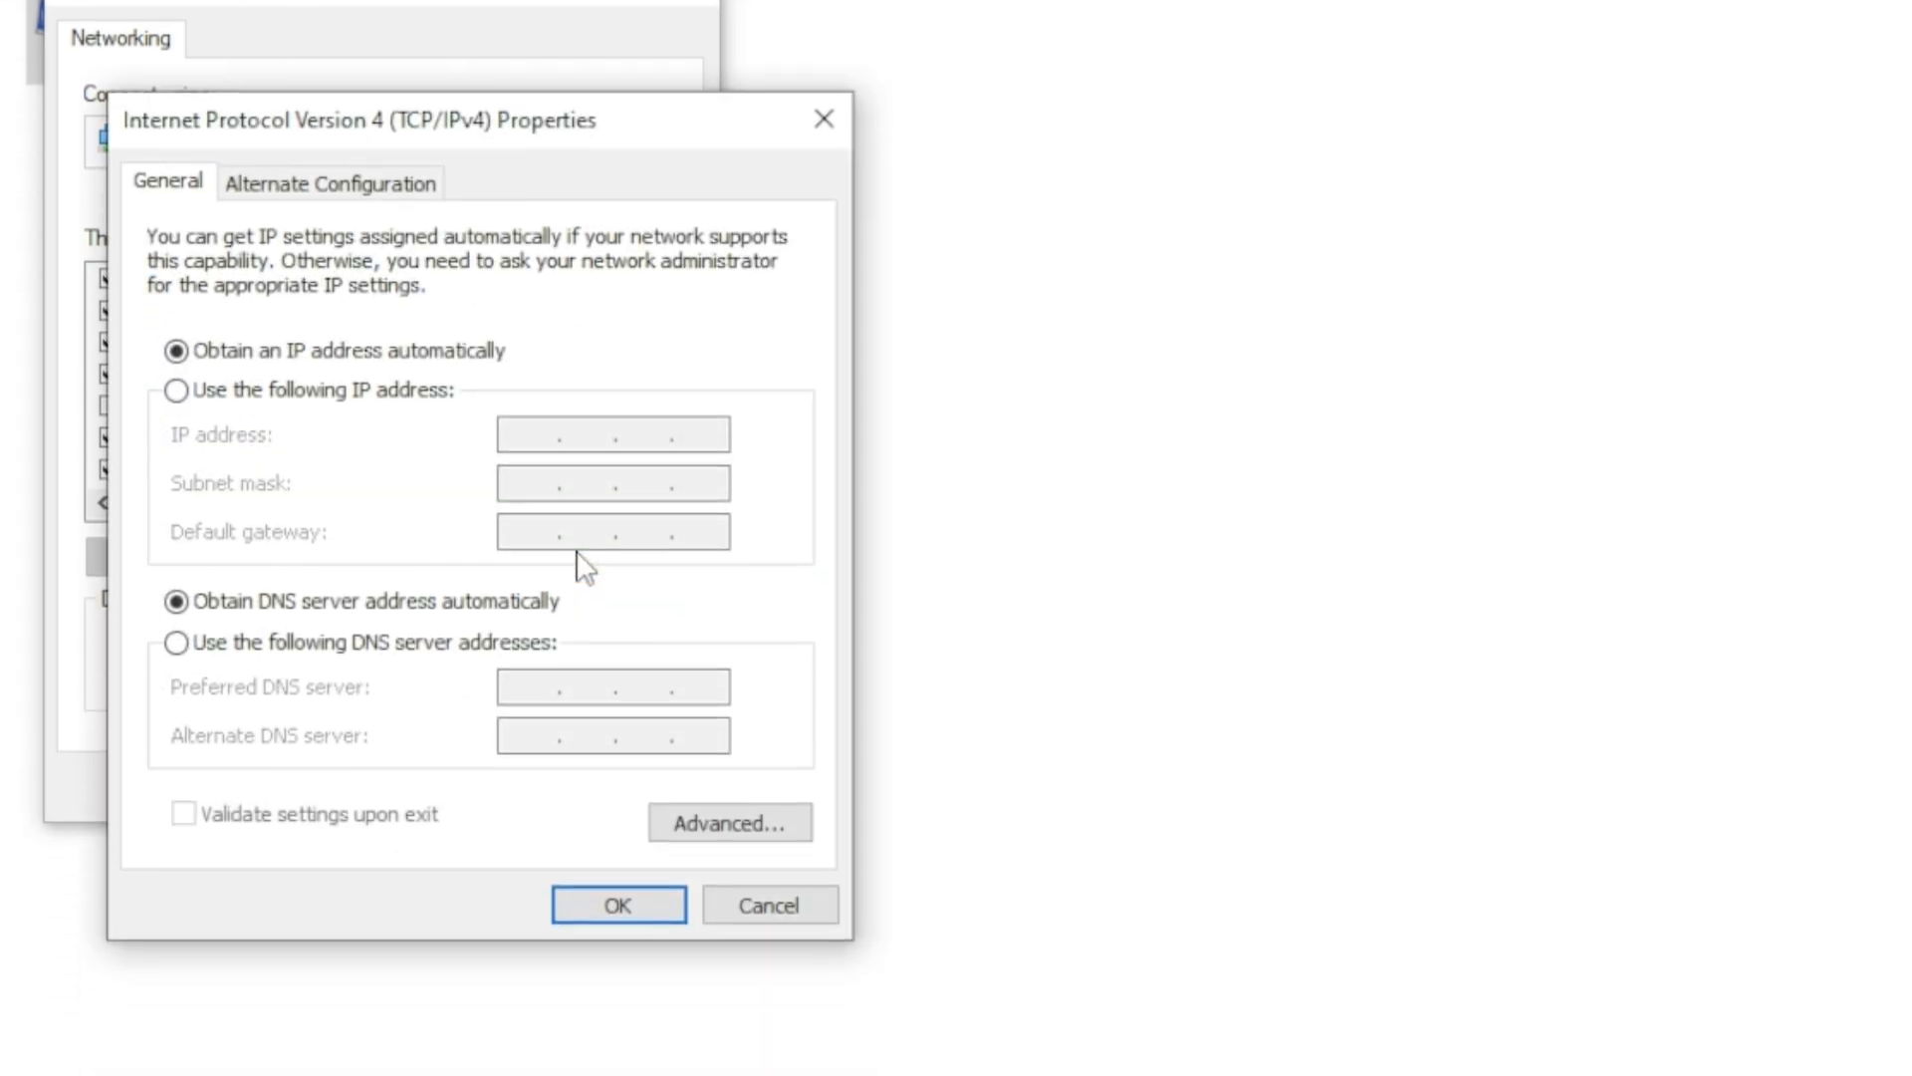
{"action": "mouse_move", "coordinate": [175, 642]}
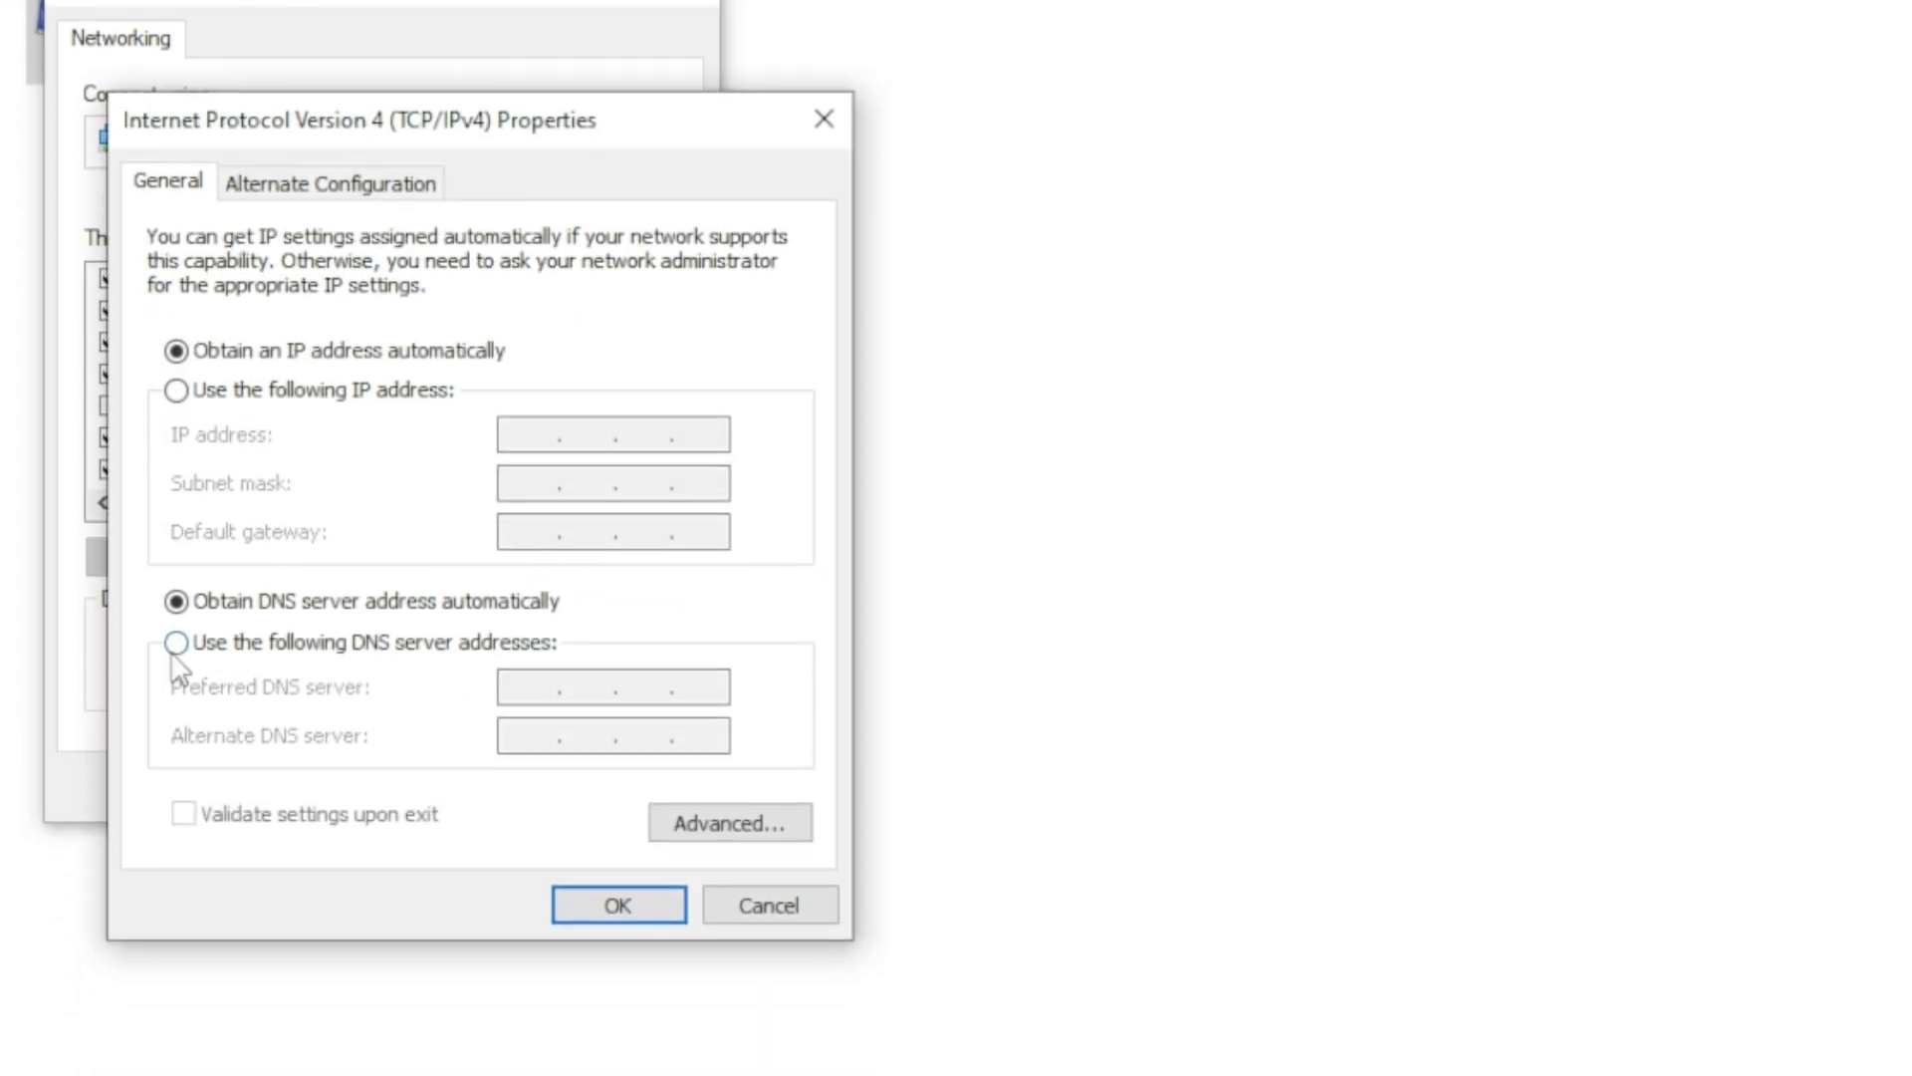
Step: Enter DNS servers 8.8.8.8 and 8.8.4.4 manually and confirm with OK
{"action": "left_click", "coordinate": [176, 641]}
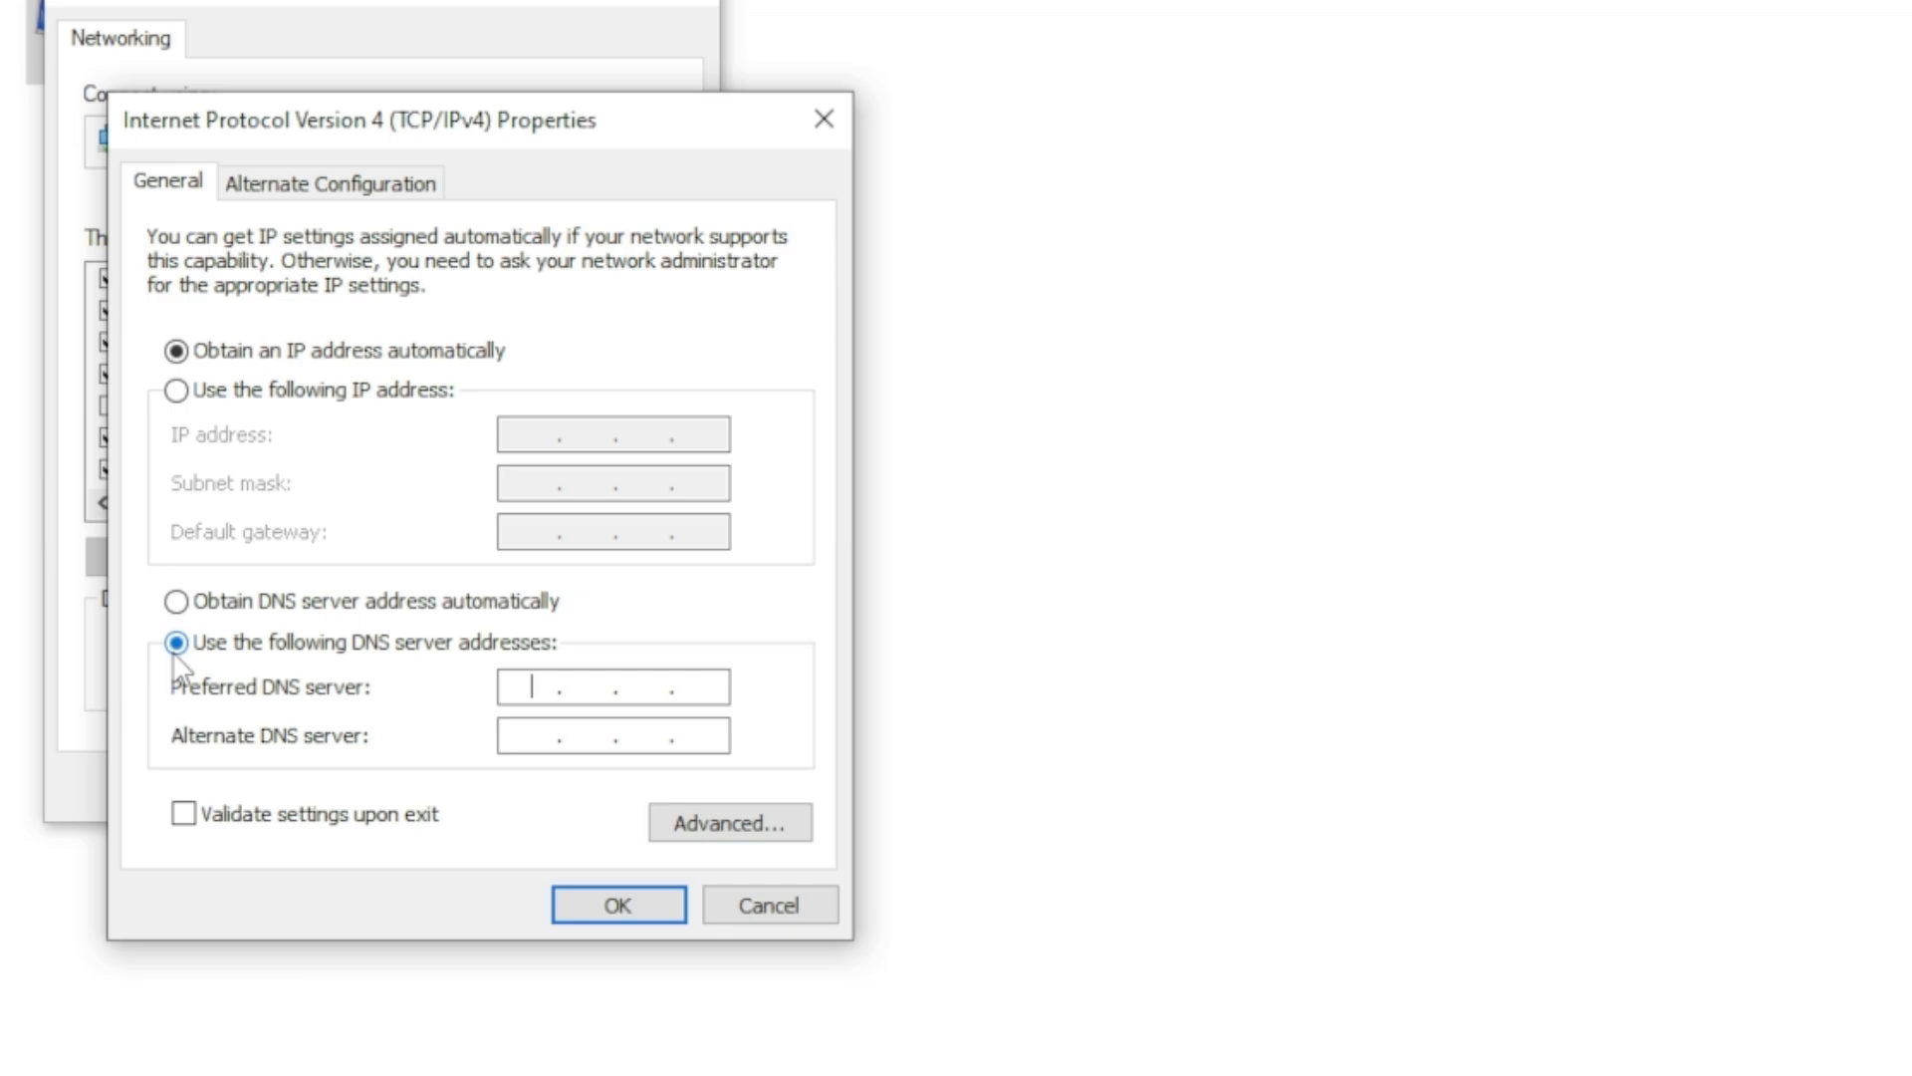
{"action": "type", "text": "8.8"}
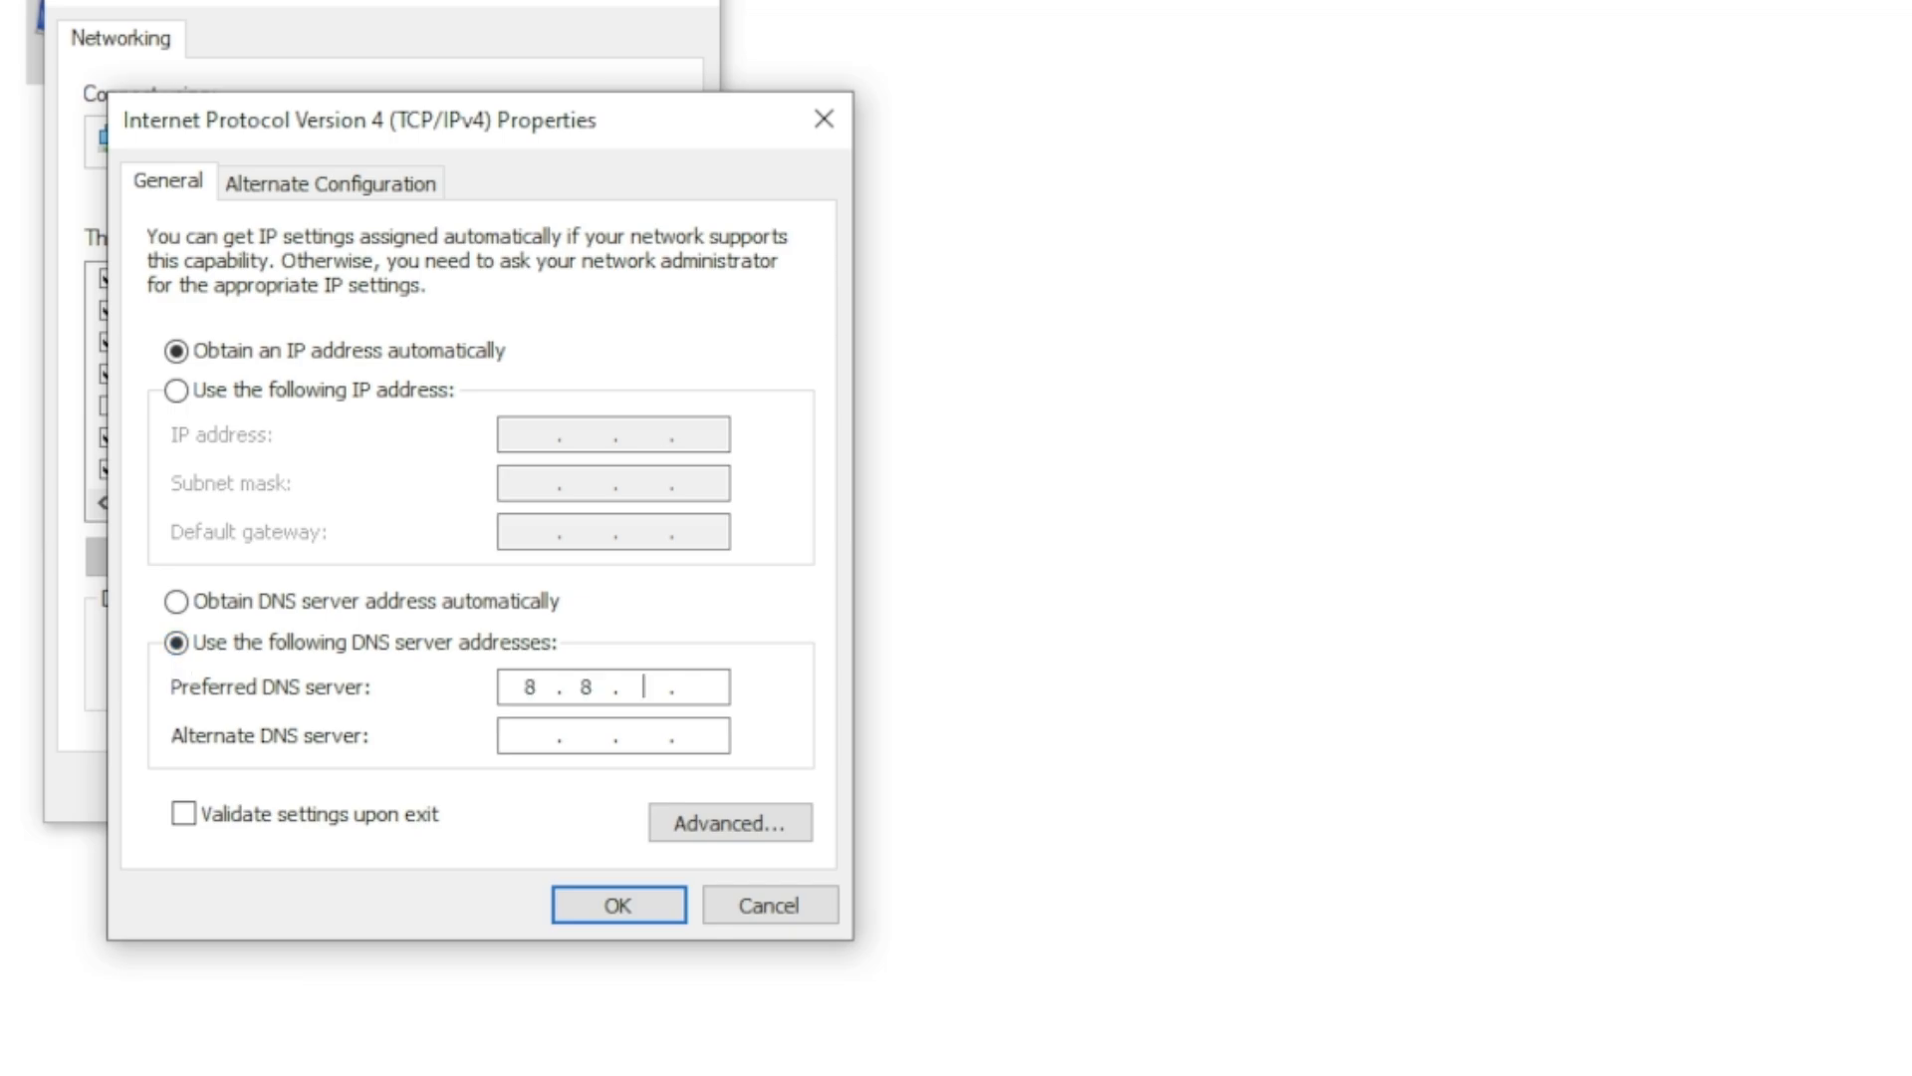
{"action": "type", "text": "8.8"}
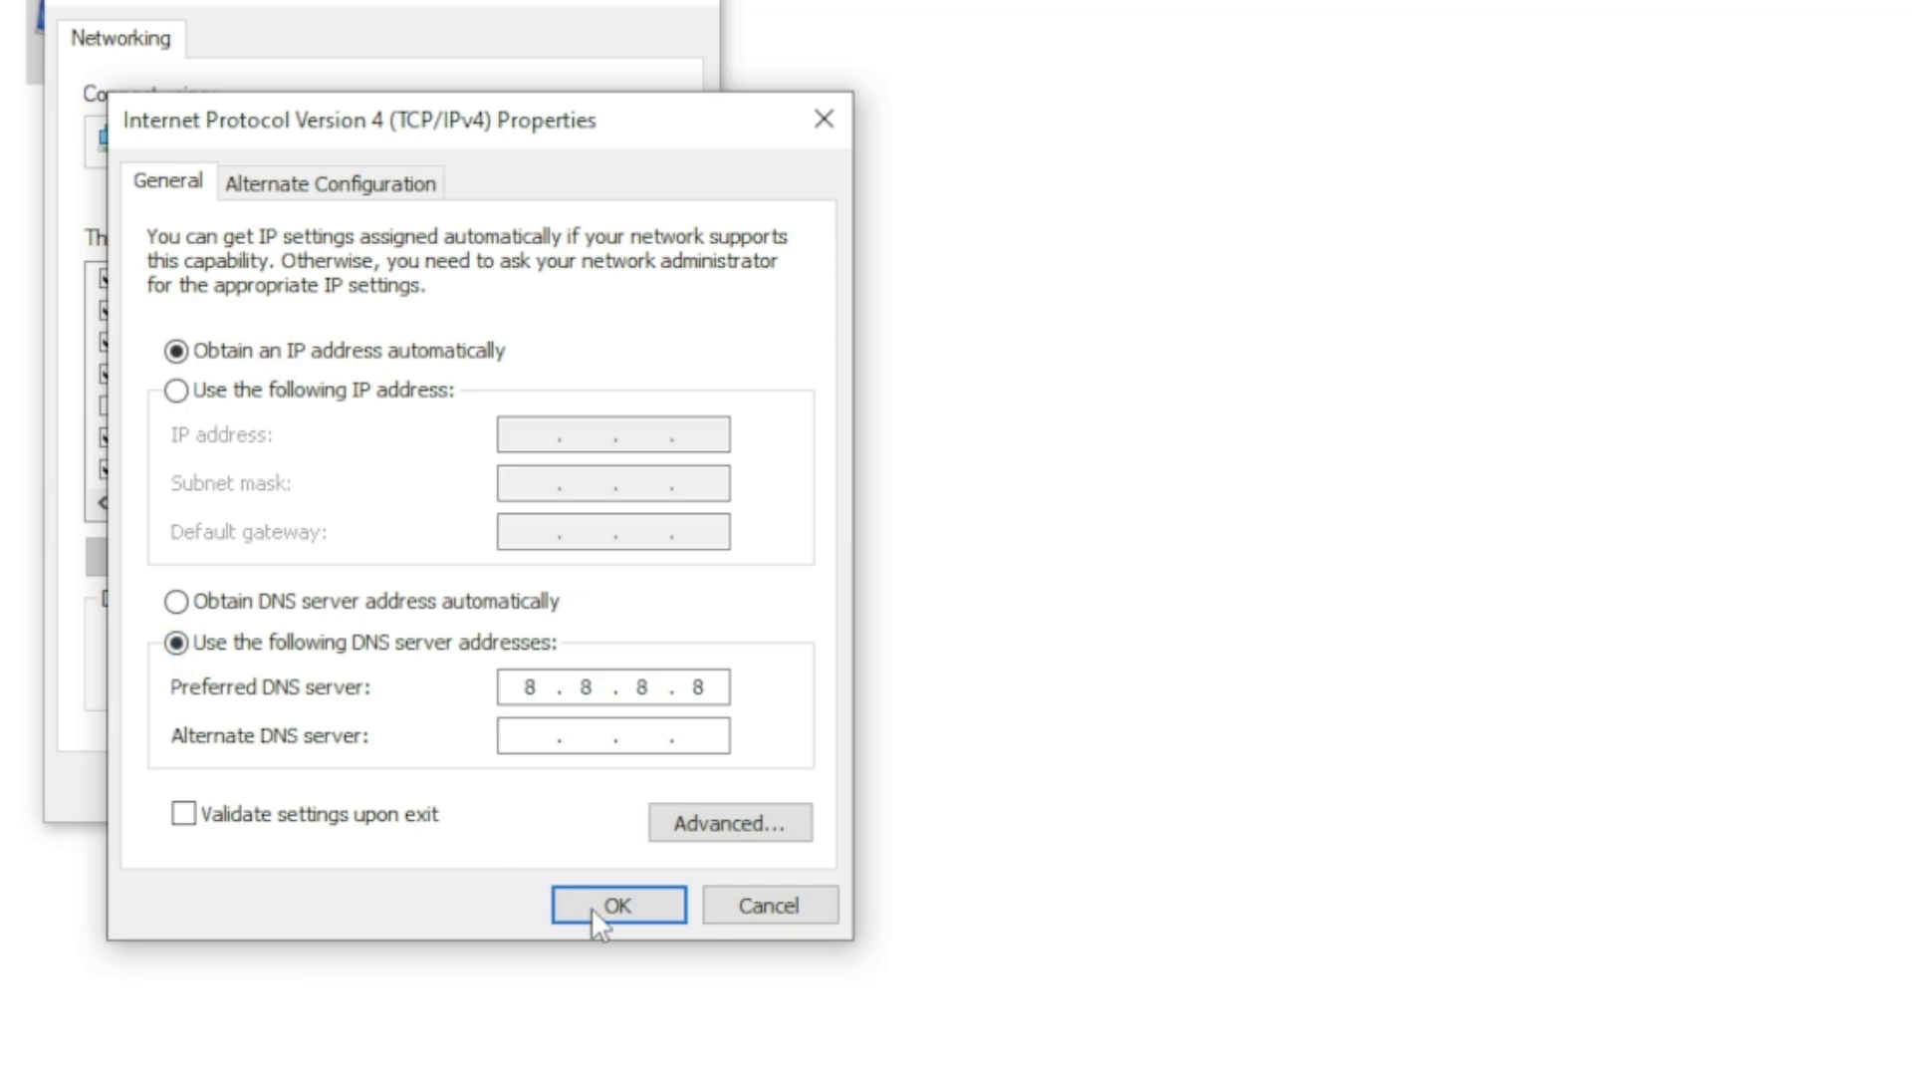
{"action": "type", "text": "8.8.4.4"}
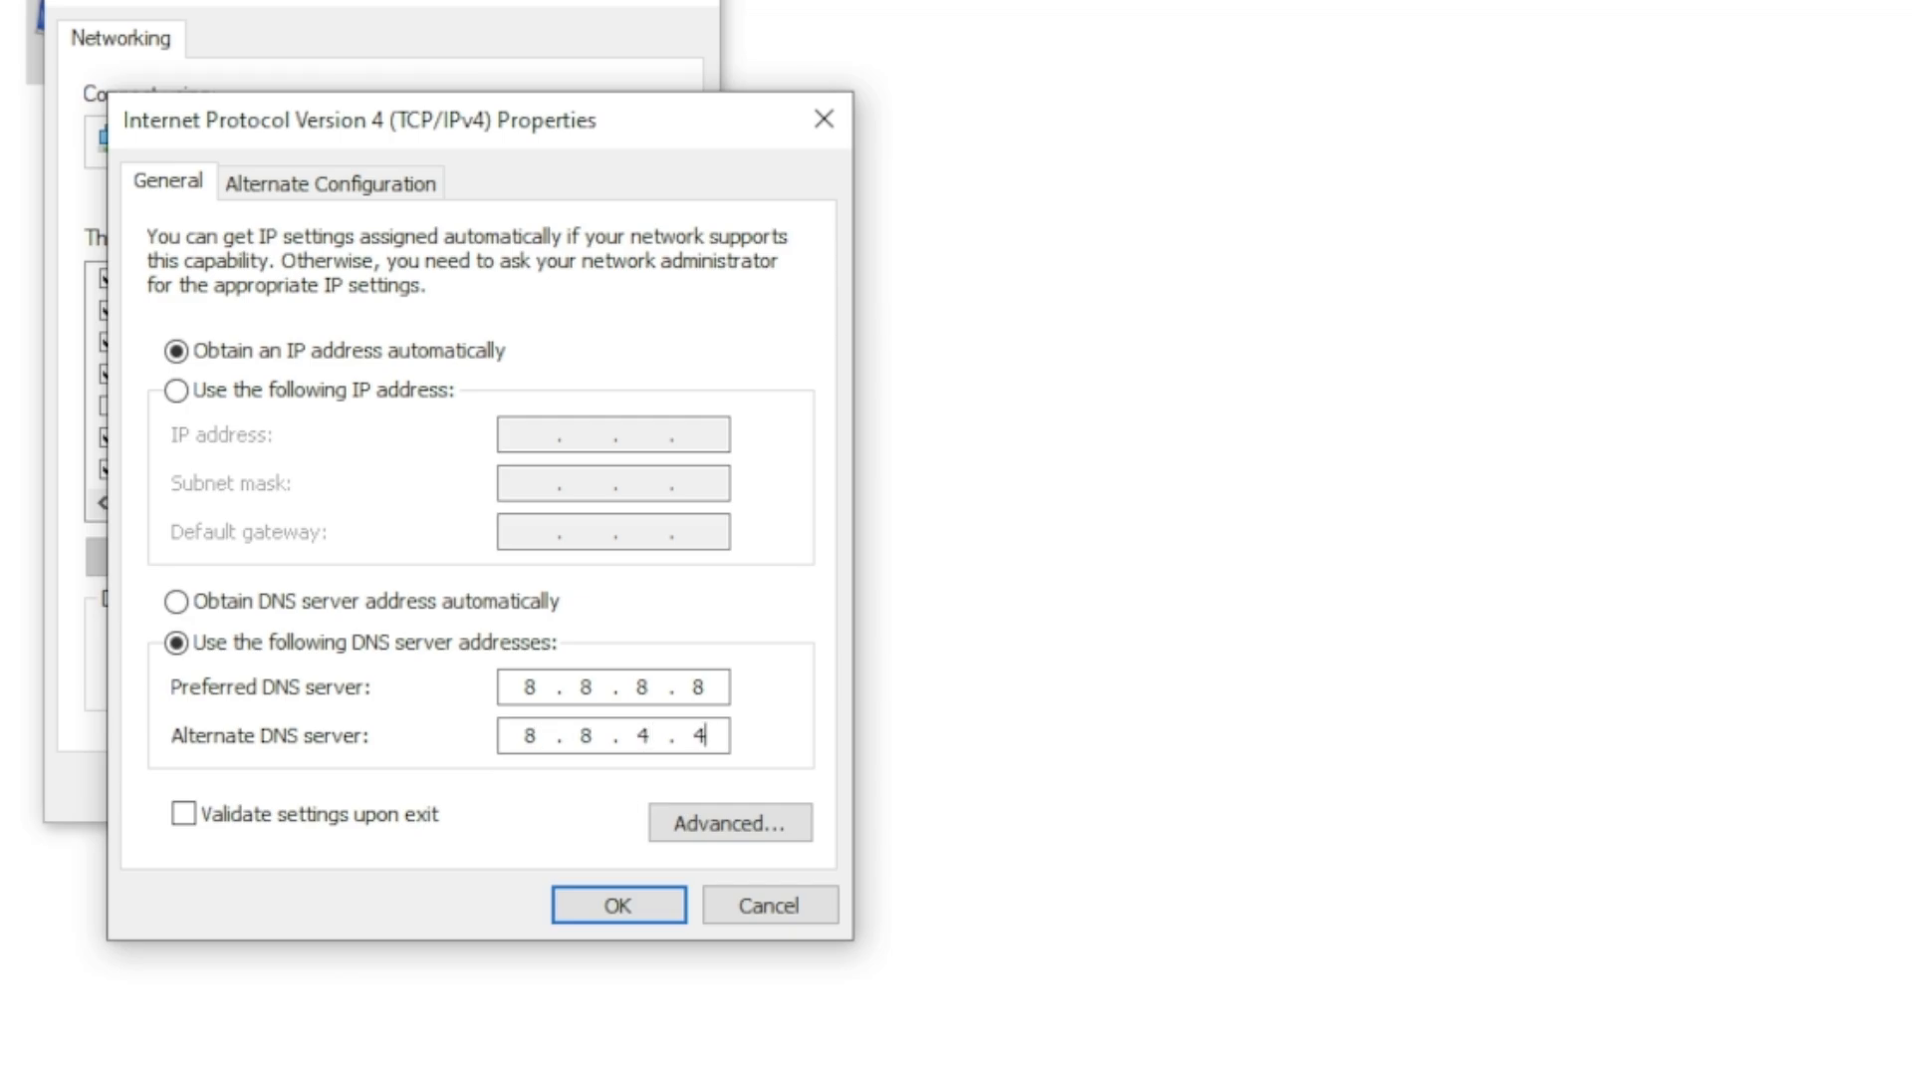
{"action": "mouse_move", "coordinate": [99, 804]}
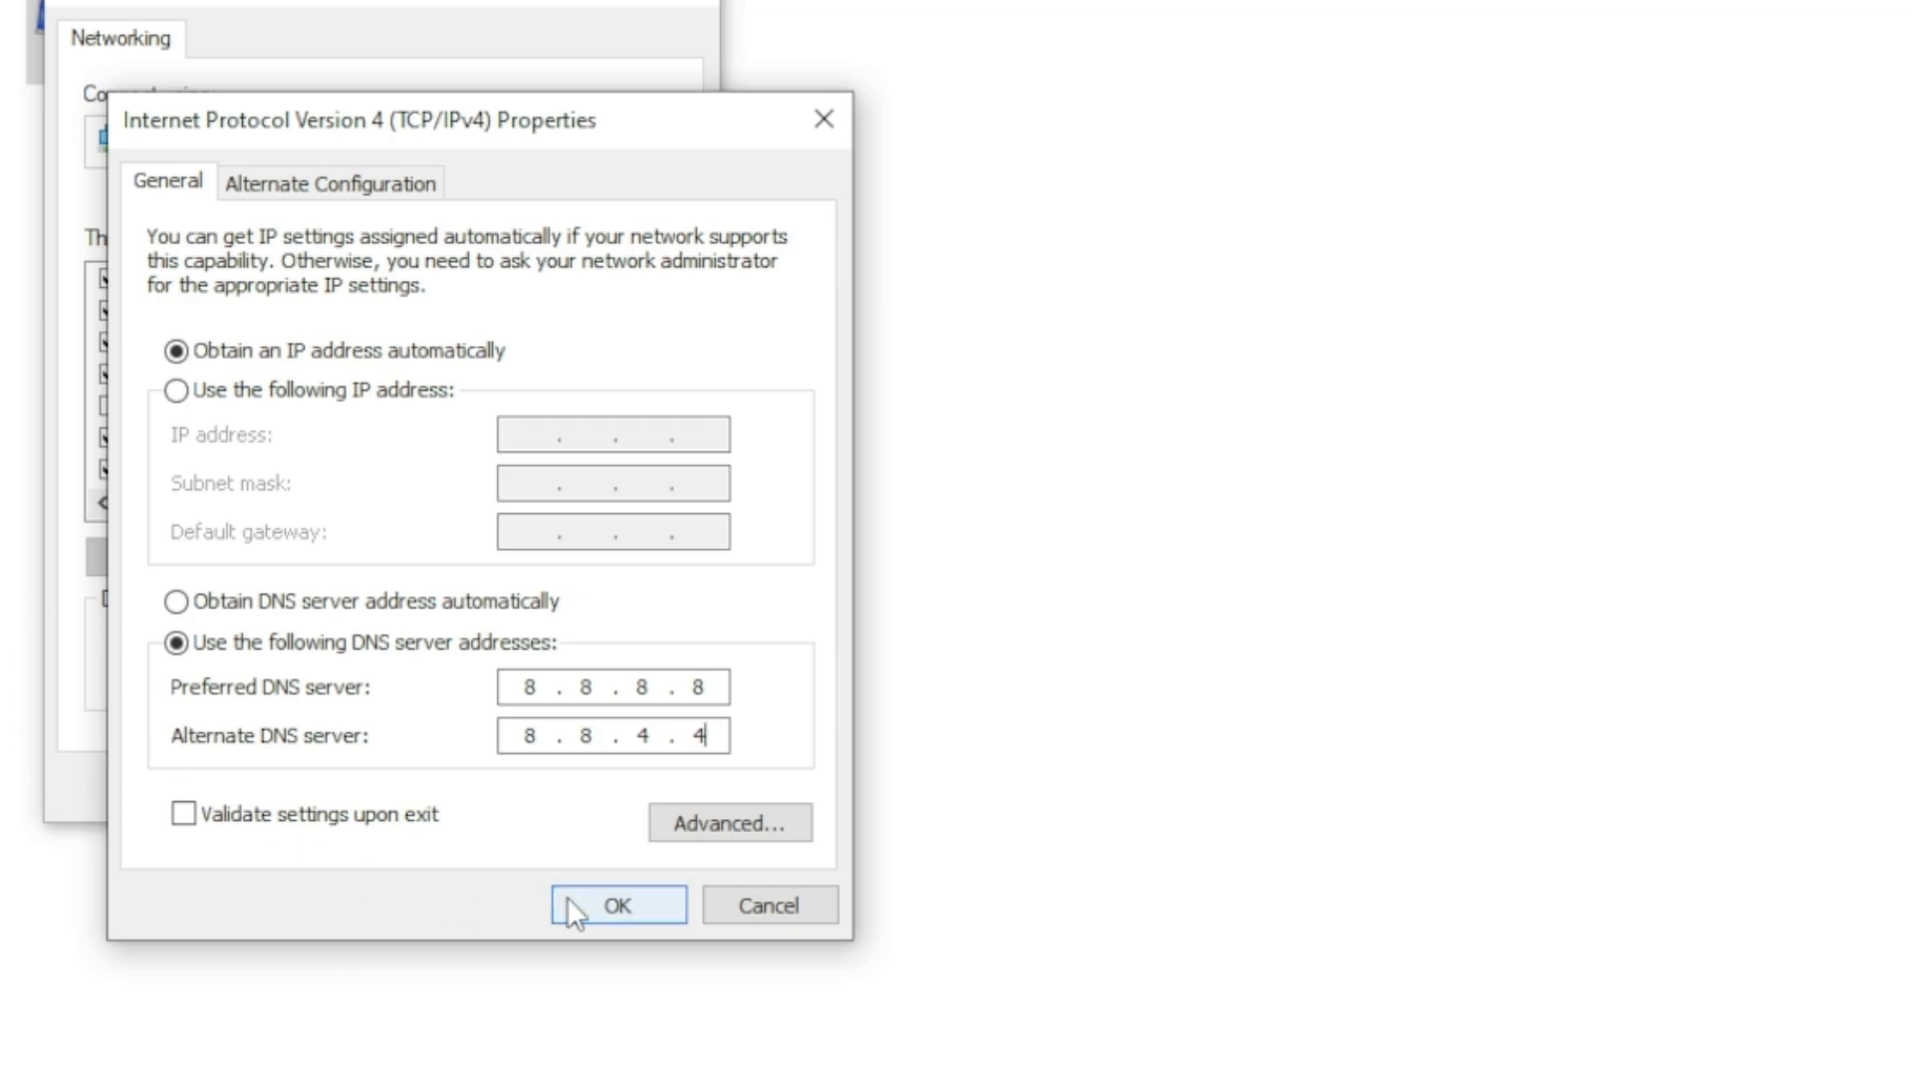
{"action": "left_click", "coordinate": [617, 903]}
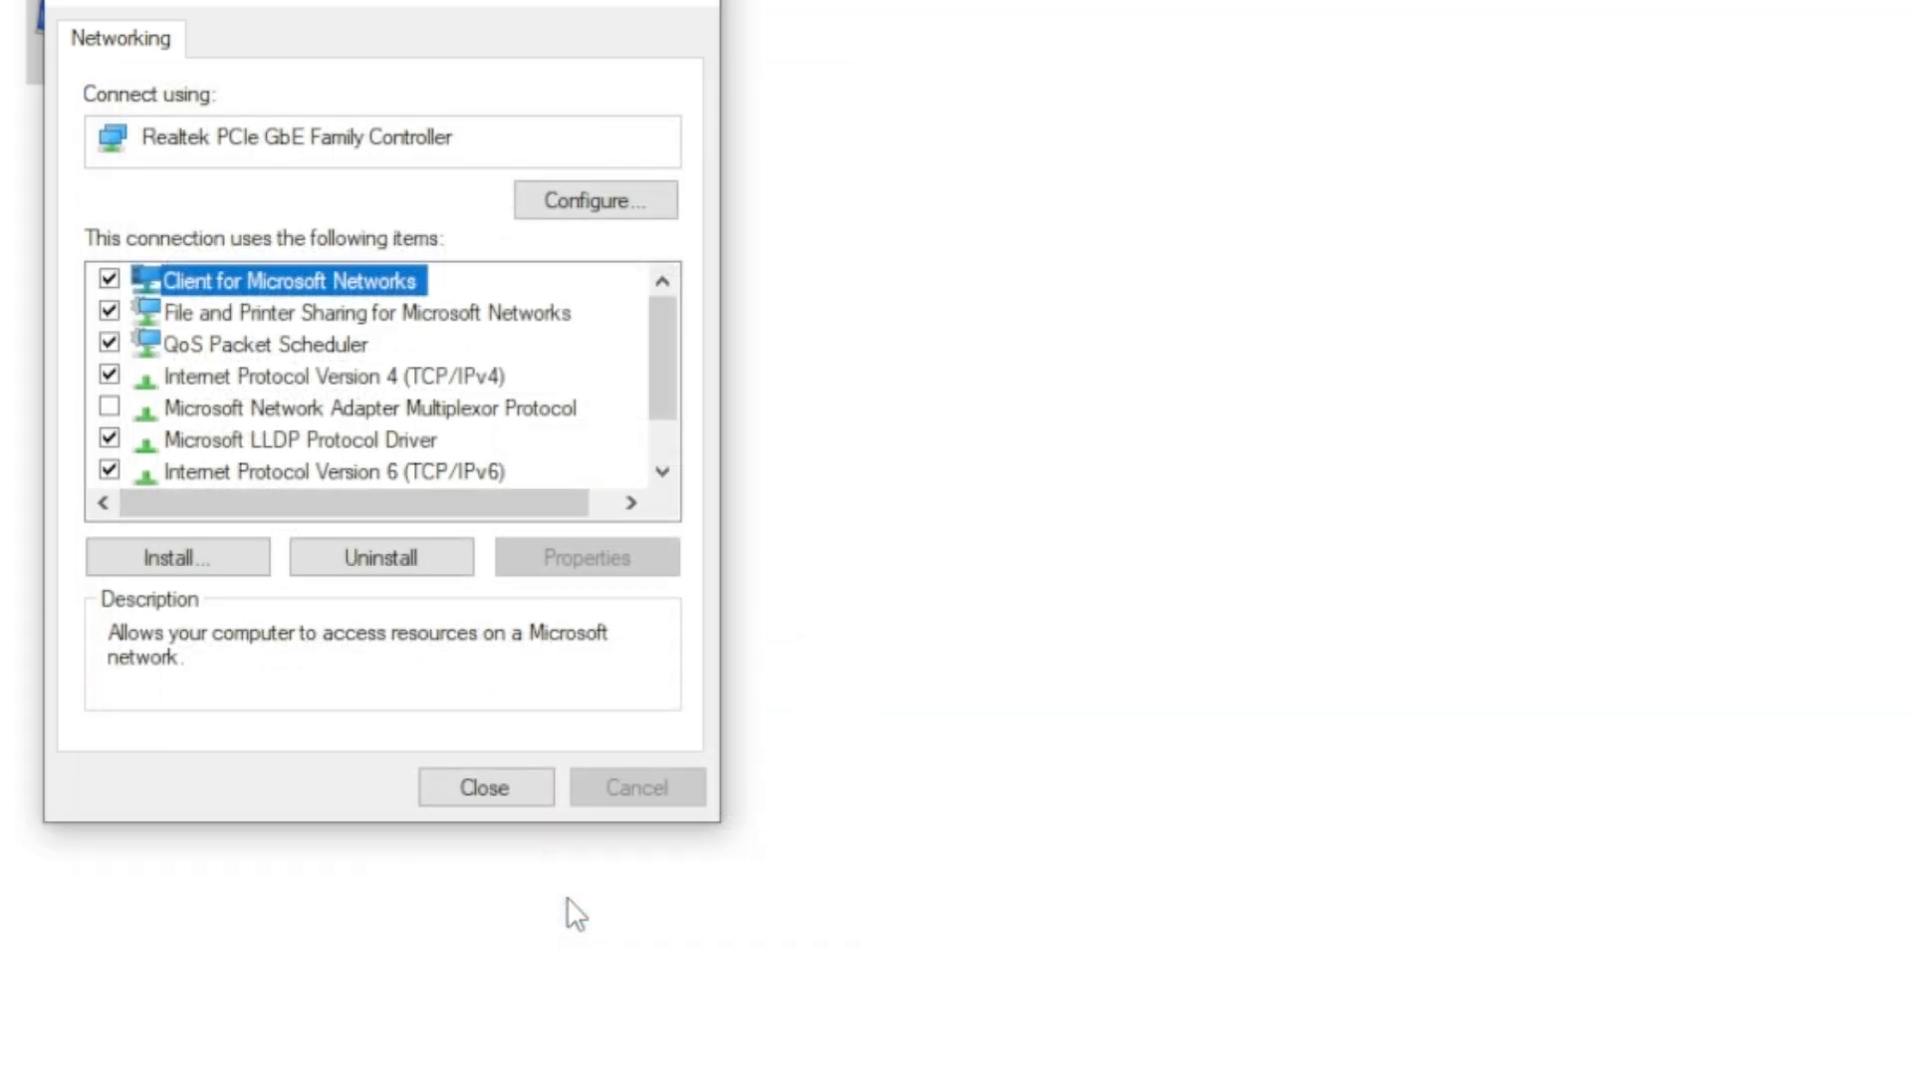